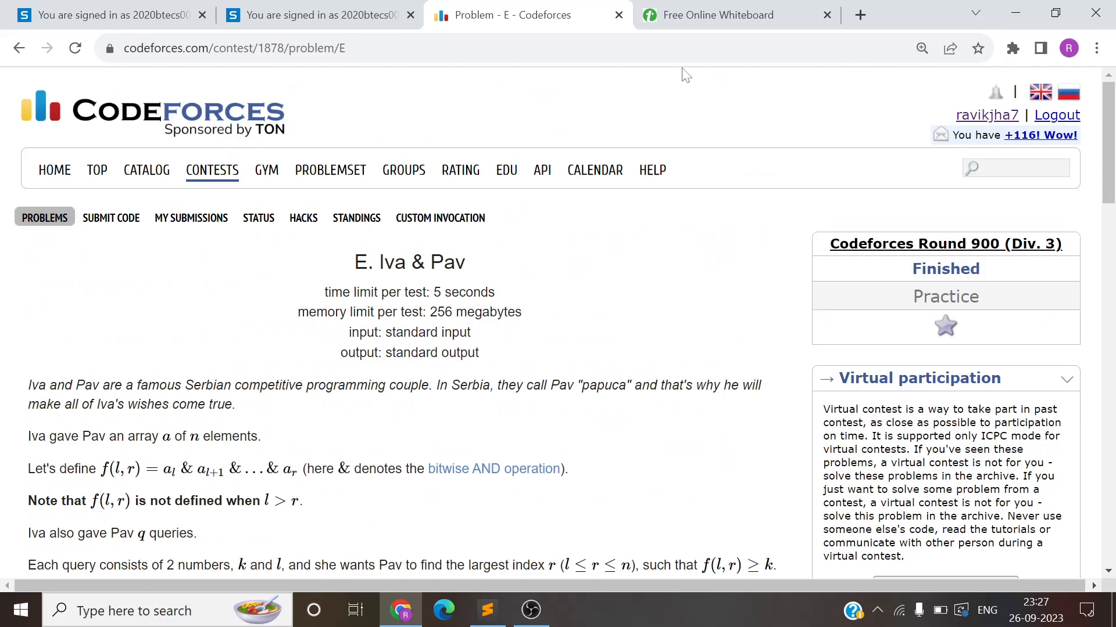
Step: Flip between the Codeforces statement and the whiteboard notes, scrolling the statement to its example input
{"action": "left_click", "coordinate": [737, 15]}
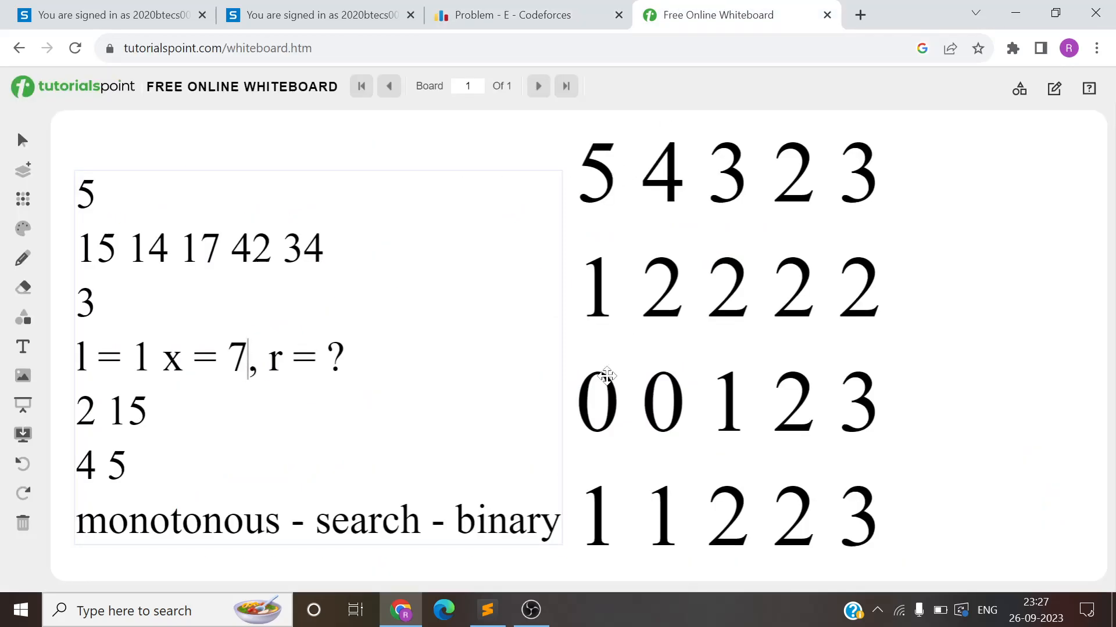
{"action": "left_click", "coordinate": [527, 16]}
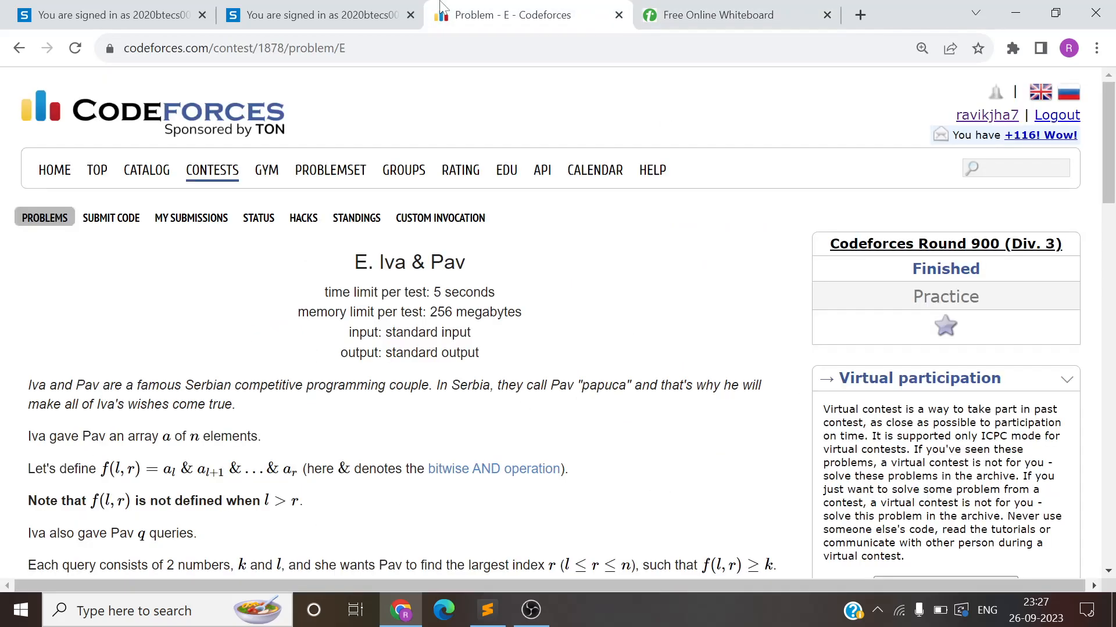
{"action": "left_click", "coordinate": [737, 15]}
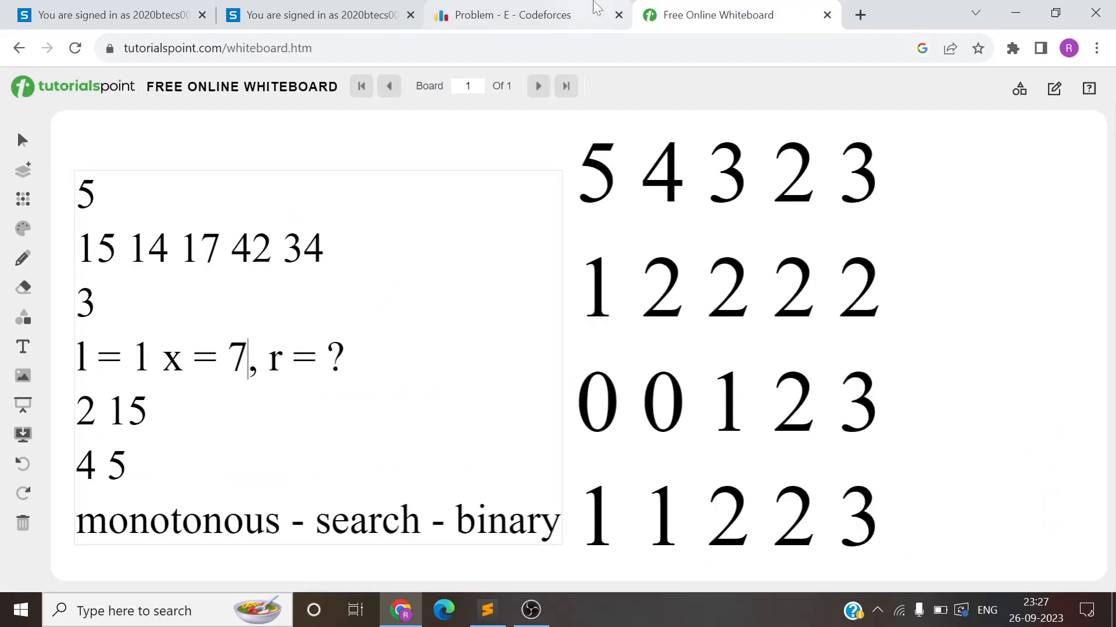
{"action": "left_click", "coordinate": [506, 15]}
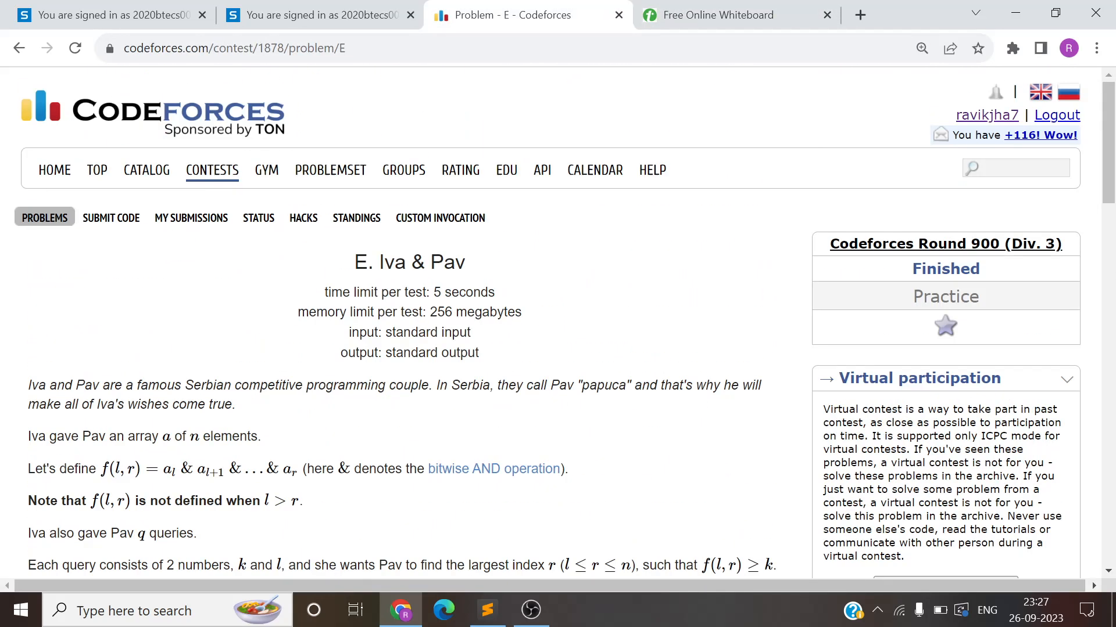
{"action": "scroll", "scroll_direction": "down", "scroll_amount": 3}
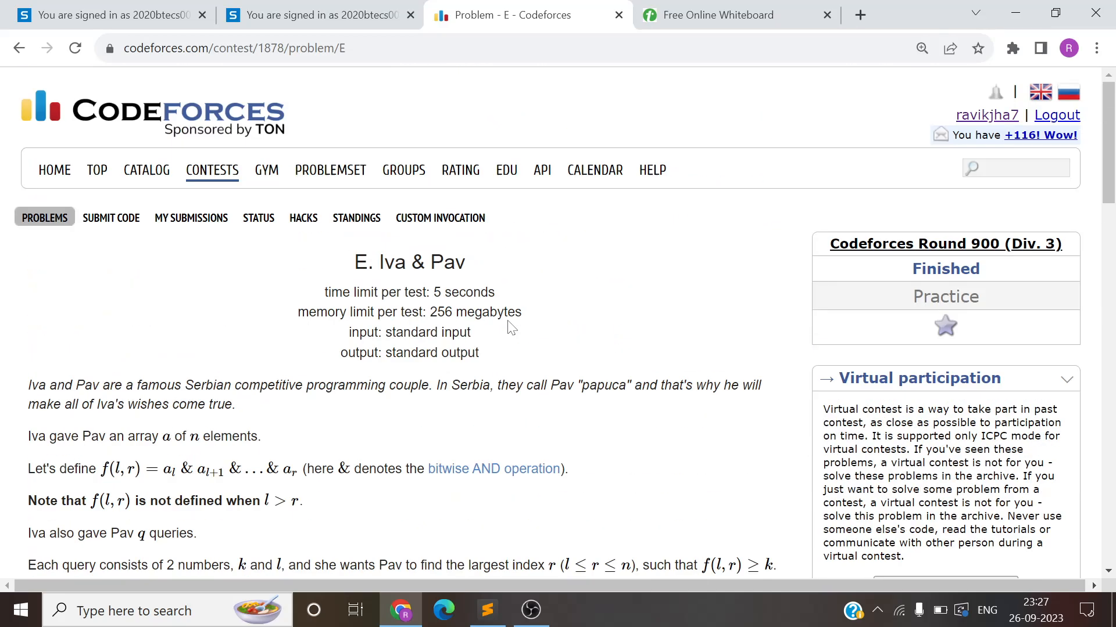
{"action": "scroll", "scroll_direction": "down", "scroll_amount": 3}
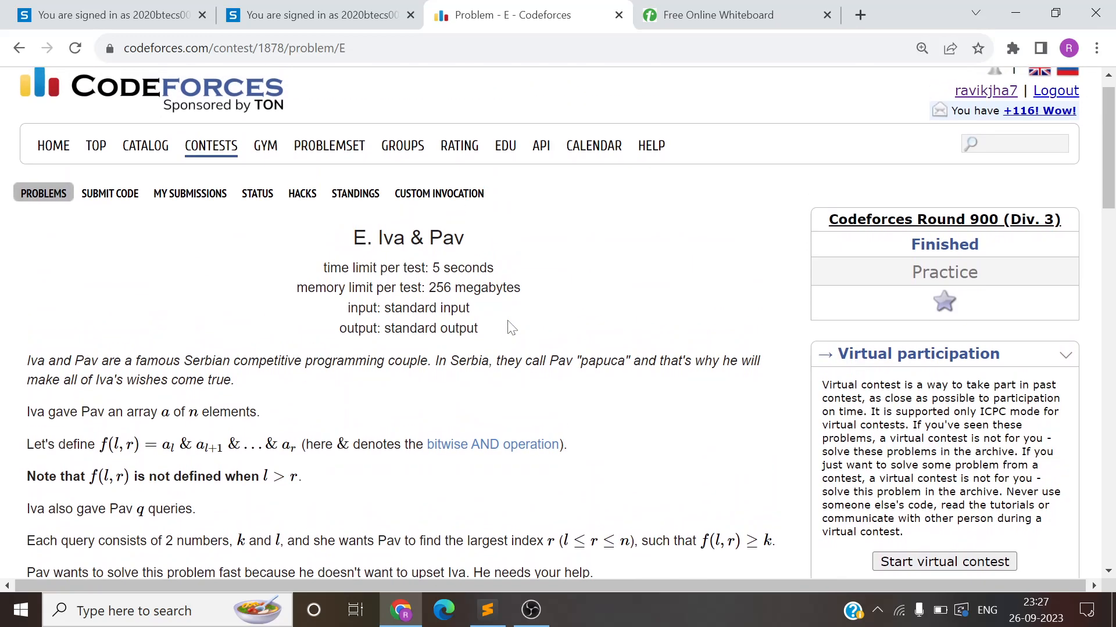
{"action": "scroll", "scroll_direction": "down", "scroll_amount": 3}
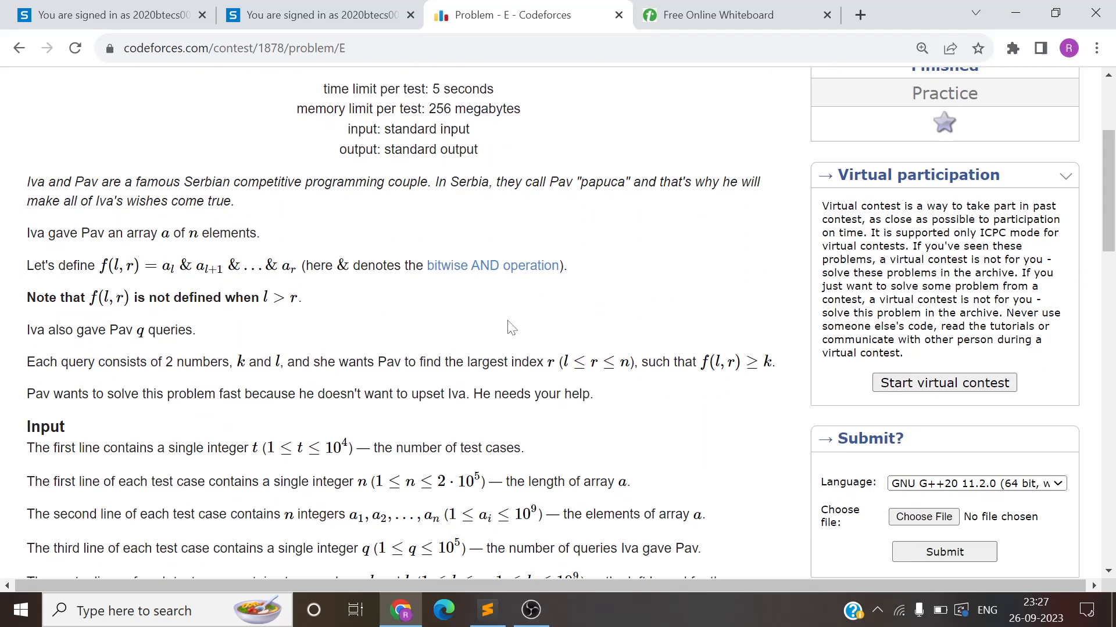
{"action": "scroll", "scroll_direction": "down", "scroll_amount": 3}
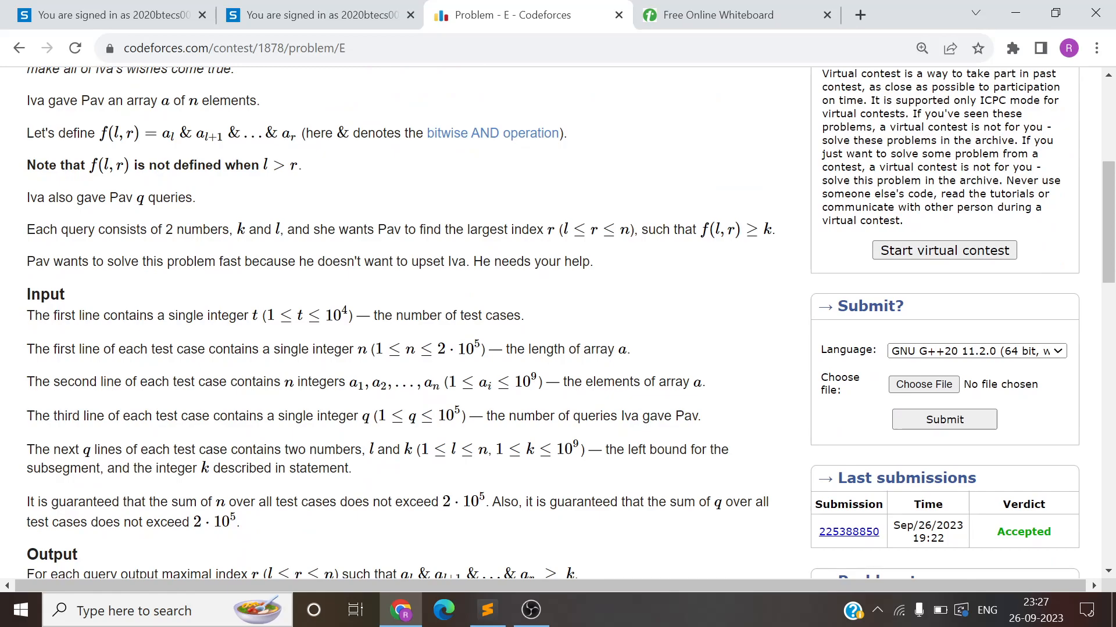
{"action": "mouse_move", "coordinate": [557, 188]}
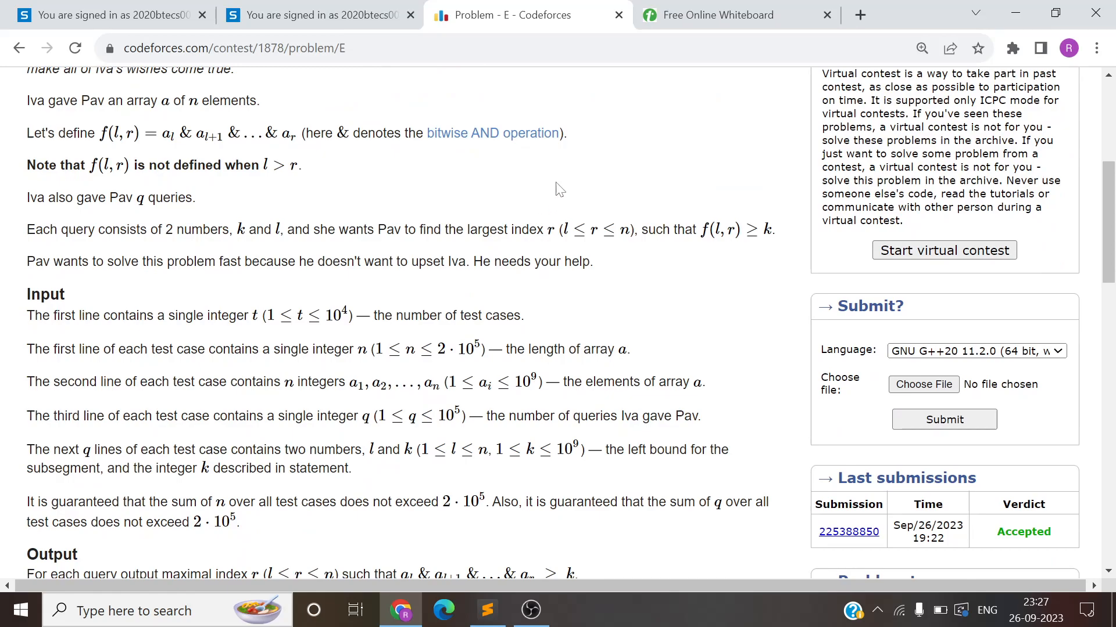
{"action": "scroll", "scroll_direction": "down", "scroll_amount": 3}
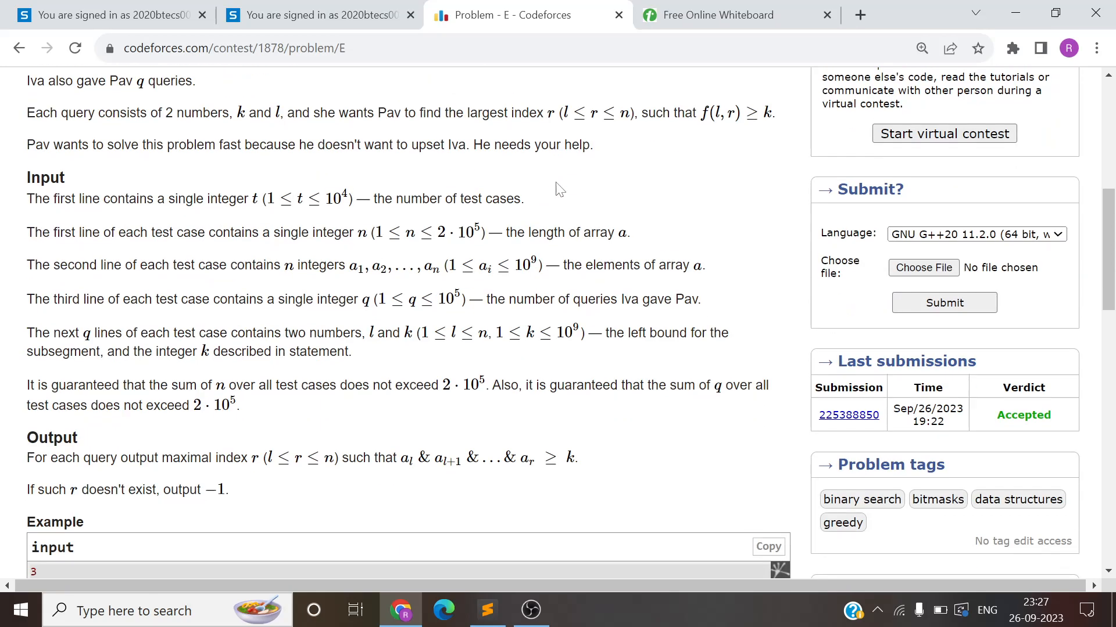
{"action": "scroll", "scroll_direction": "down", "scroll_amount": 3}
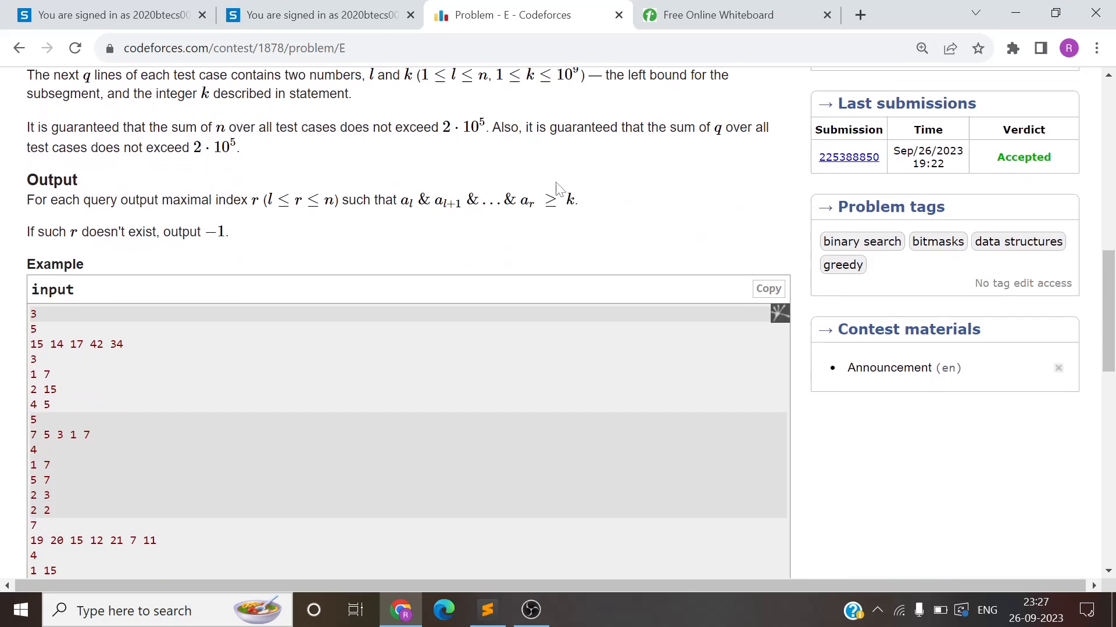
{"action": "left_click", "coordinate": [736, 15]}
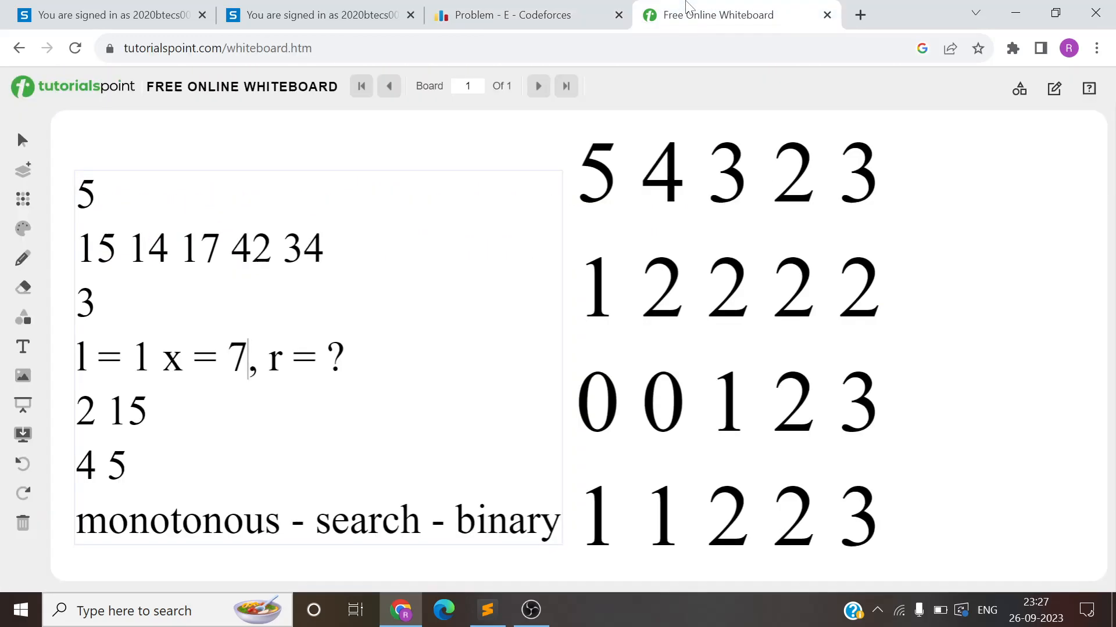
{"action": "left_click", "coordinate": [526, 15]}
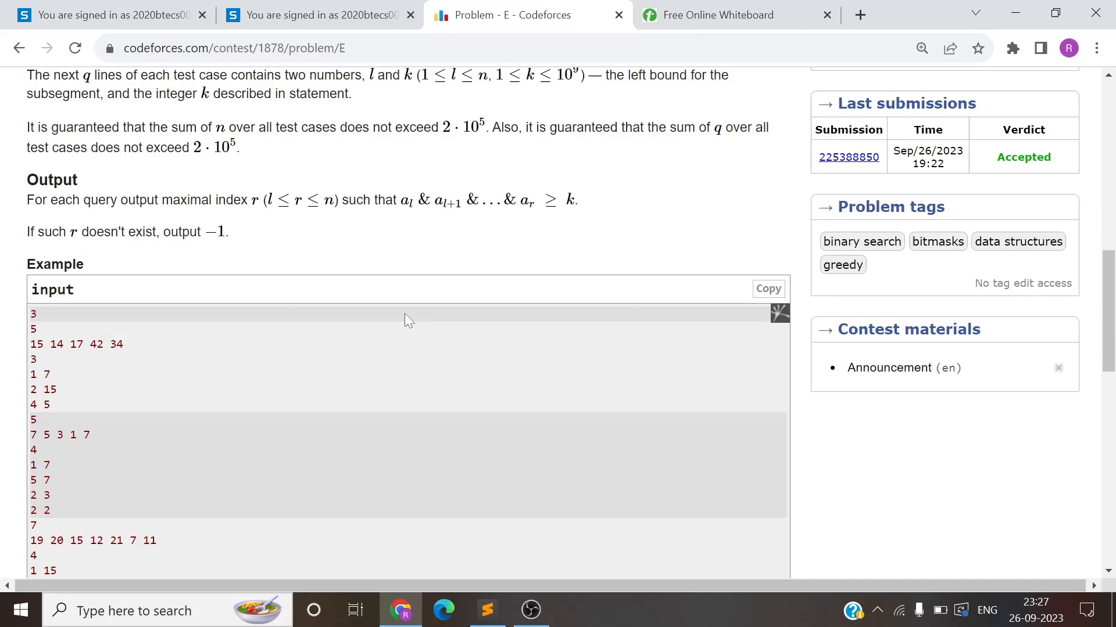
{"action": "scroll", "scroll_direction": "down", "scroll_amount": 3}
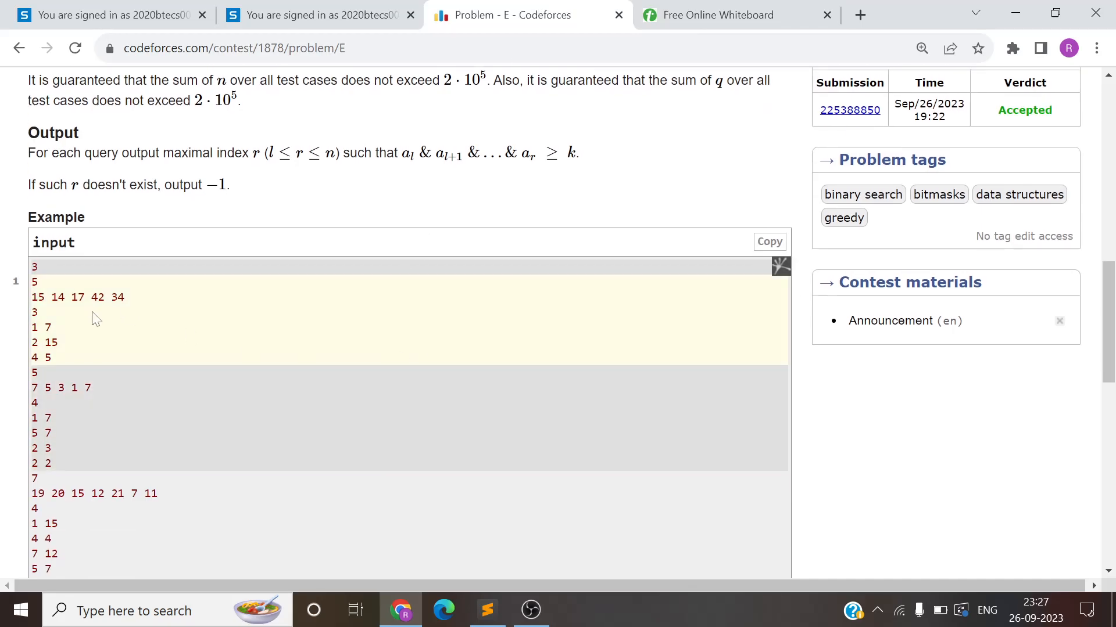
{"action": "left_click", "coordinate": [717, 16]}
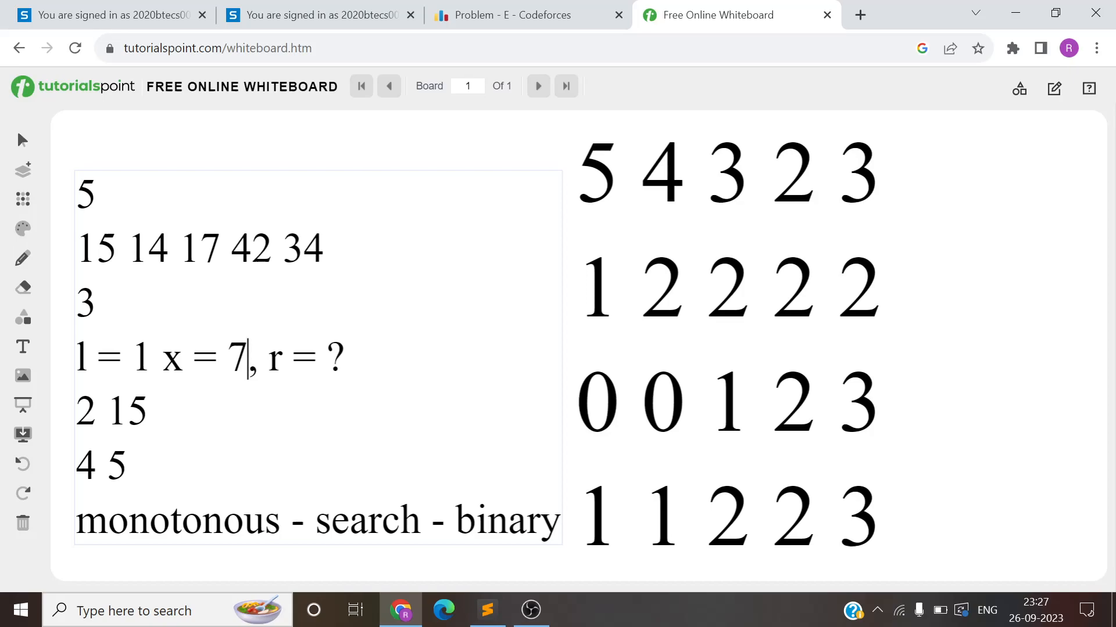
Step: Point out the query l=1, x=7 with unknown r, and the array elements 15 and 42
{"action": "left_click", "coordinate": [197, 249]}
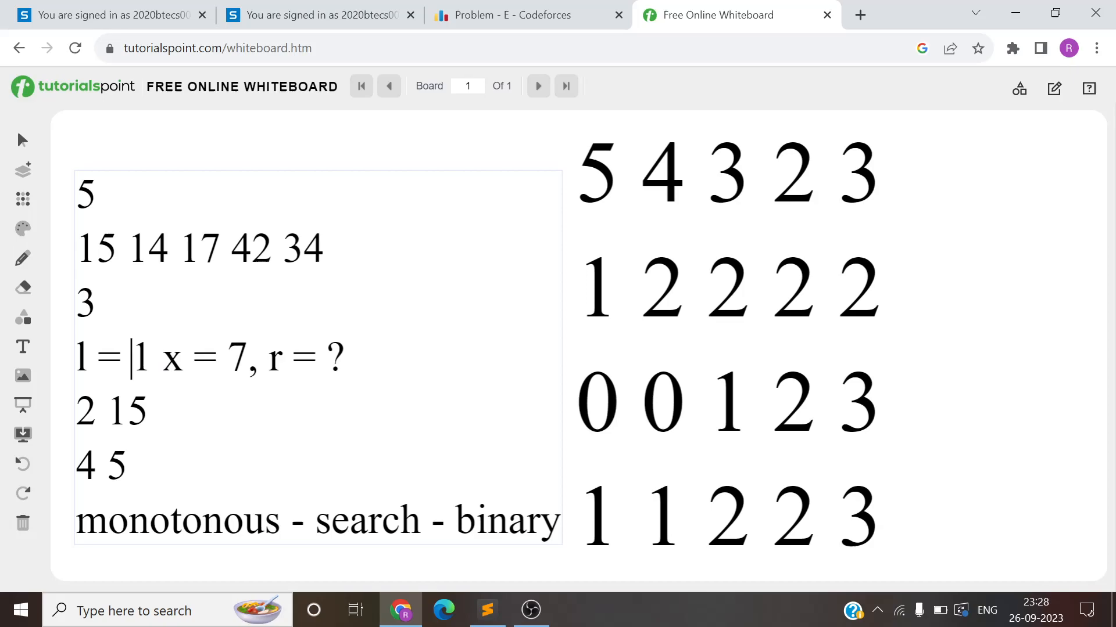
{"action": "double_click", "coordinate": [141, 357]}
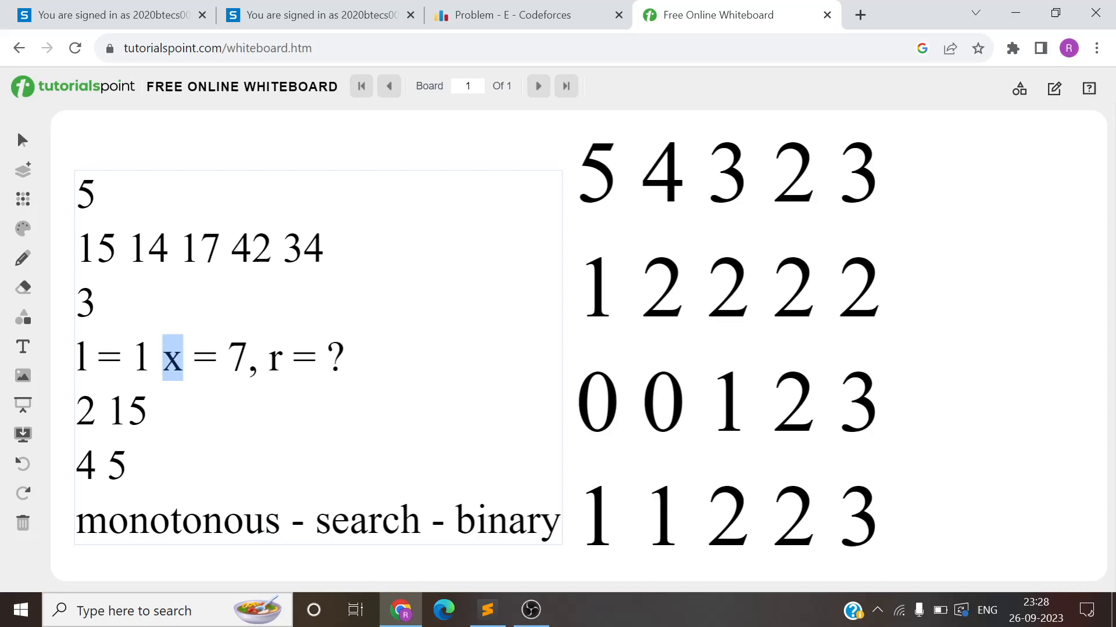
{"action": "left_click", "coordinate": [283, 357]}
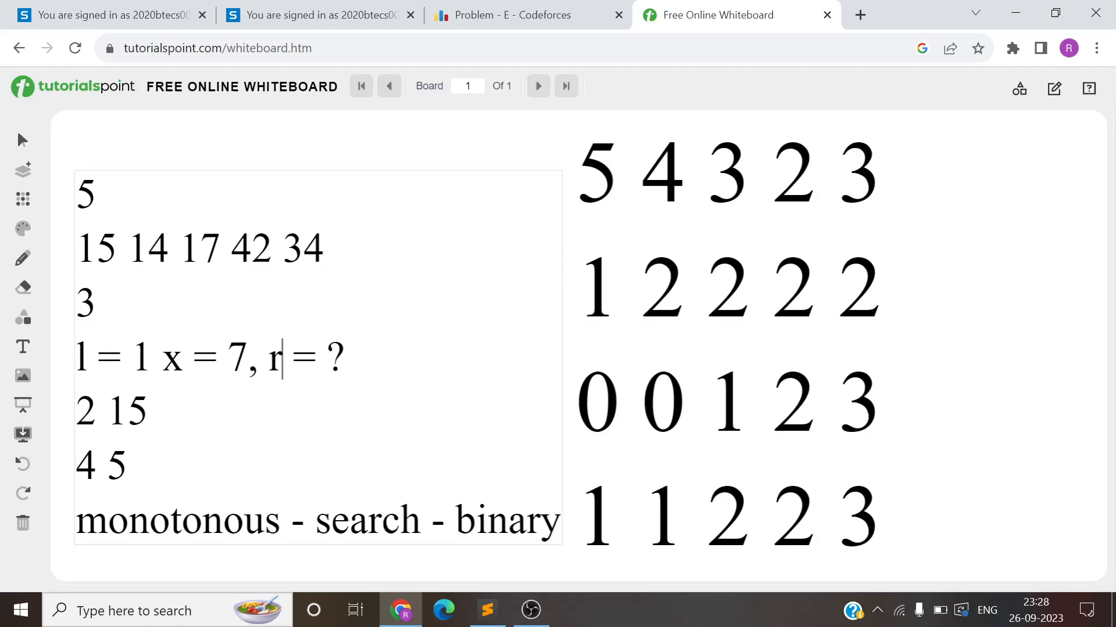
{"action": "double_click", "coordinate": [94, 248]}
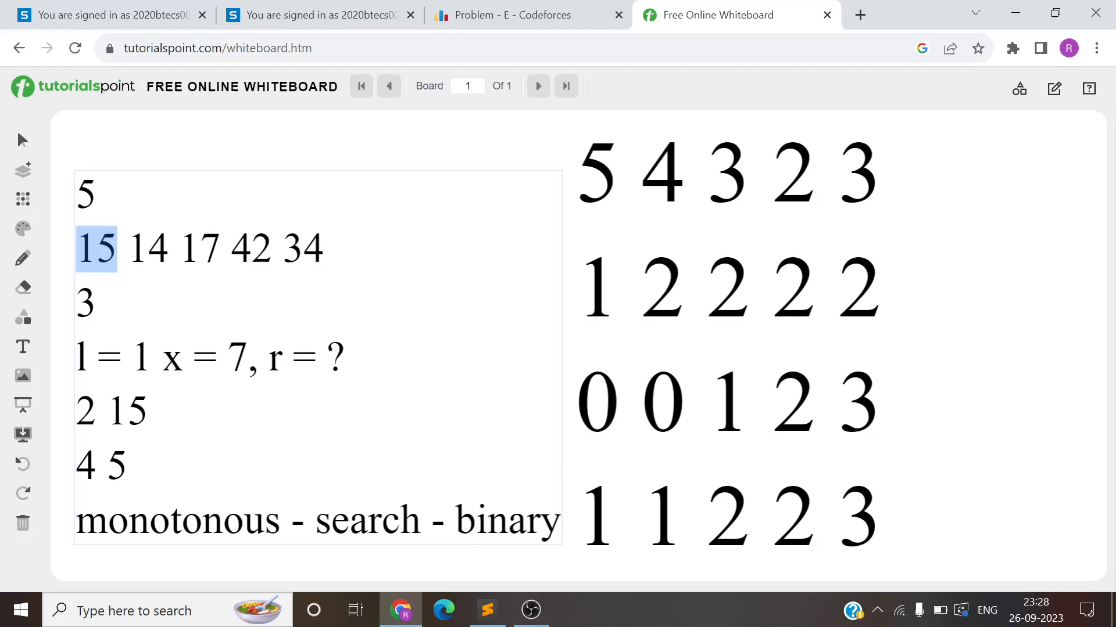
{"action": "left_click", "coordinate": [253, 249]}
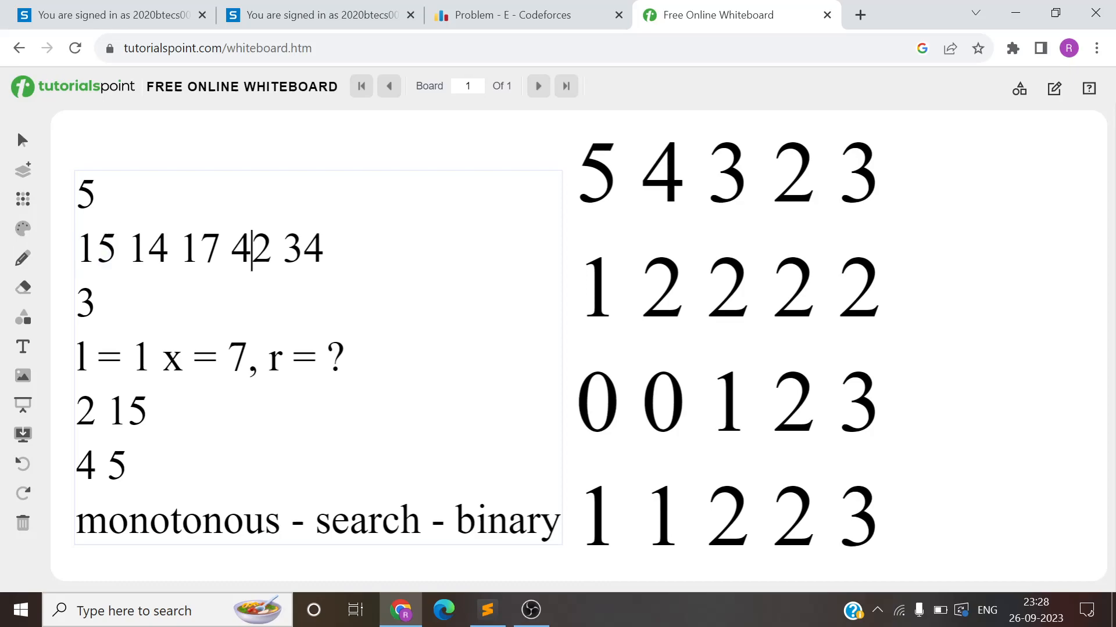
{"action": "double_click", "coordinate": [251, 250]}
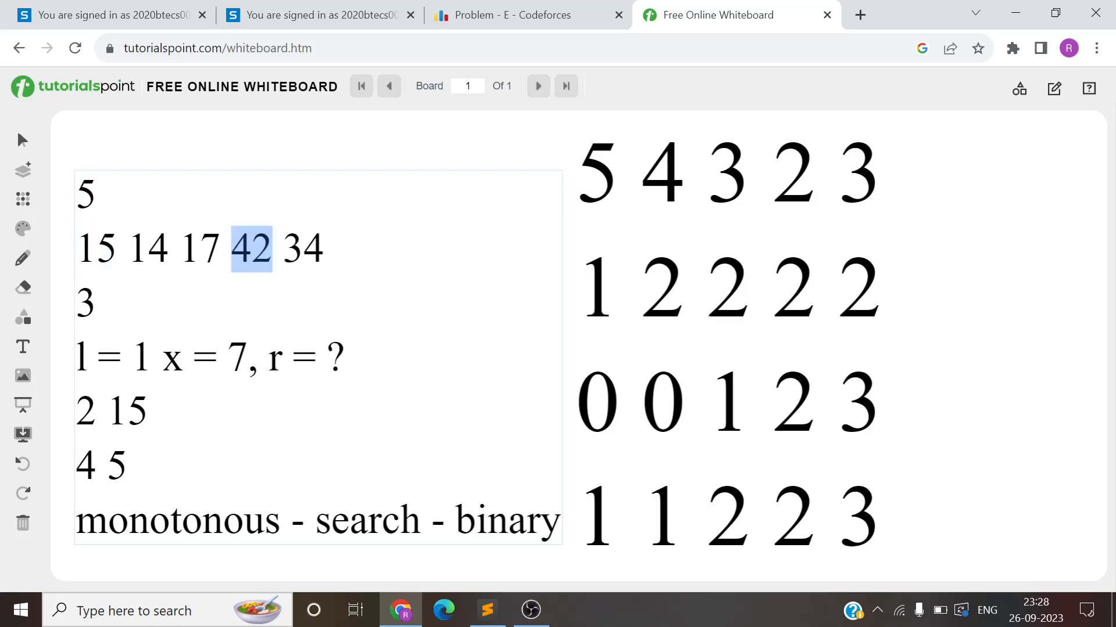
{"action": "left_click", "coordinate": [344, 358]}
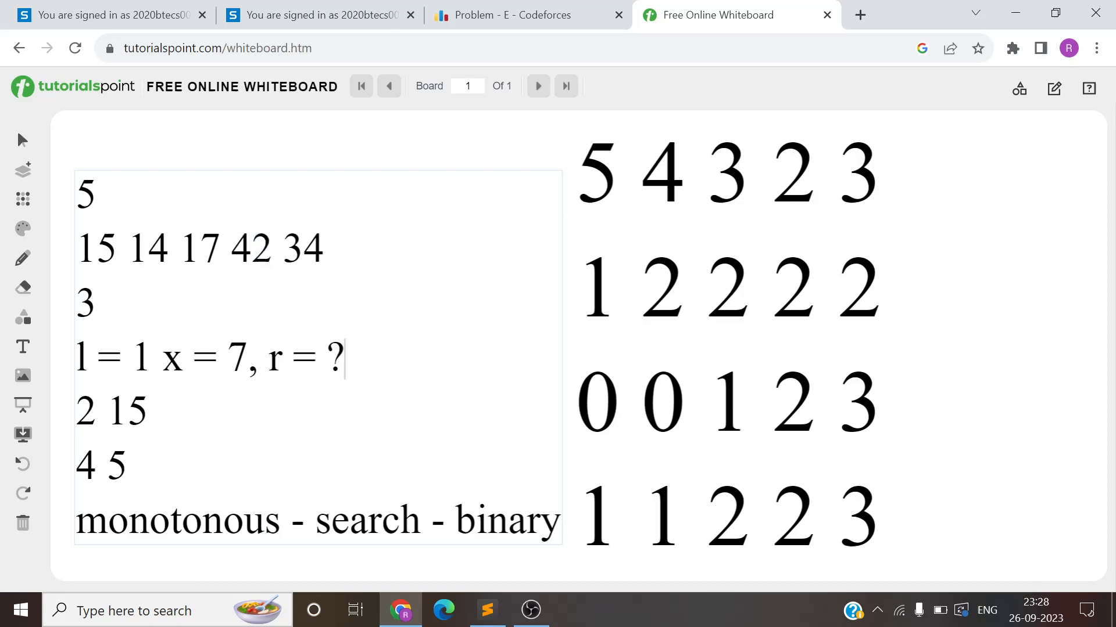
Step: Highlight the sample array and element 17, then the word monotonous in the binary-search note
{"action": "left_click_drag", "start_coordinate": [78, 249], "coordinate": [274, 249]}
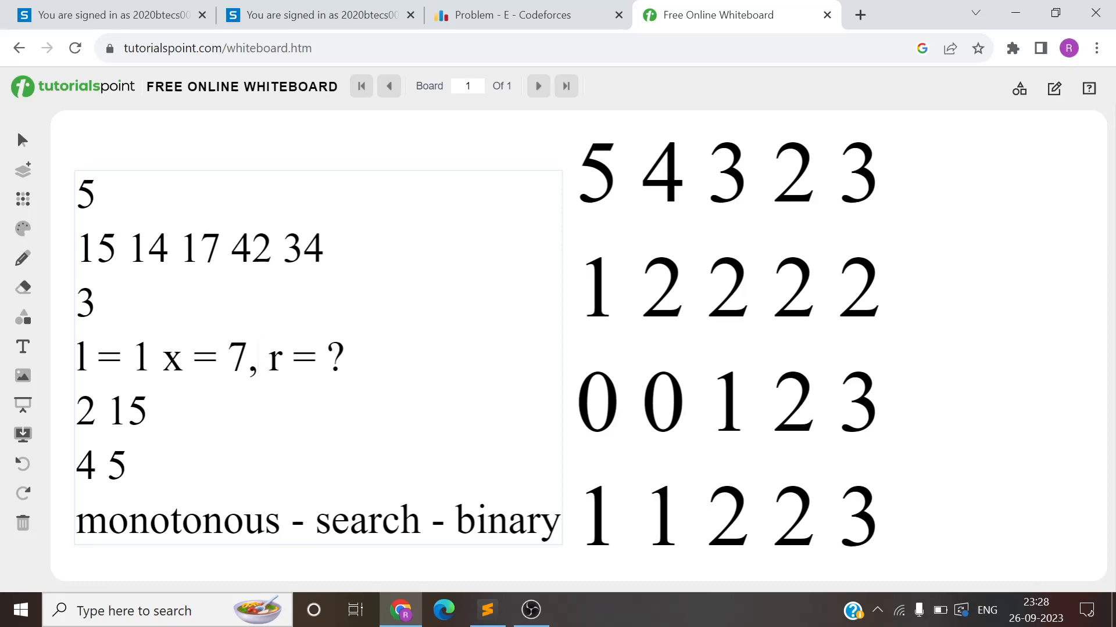
{"action": "left_click_drag", "start_coordinate": [77, 248], "coordinate": [278, 249]}
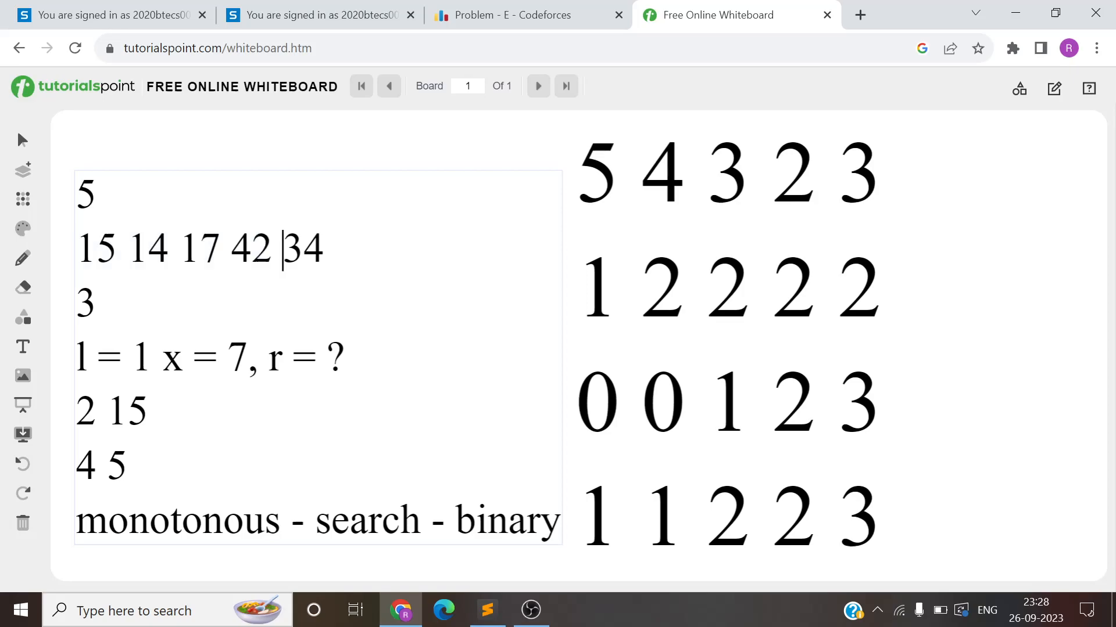
{"action": "double_click", "coordinate": [199, 248]}
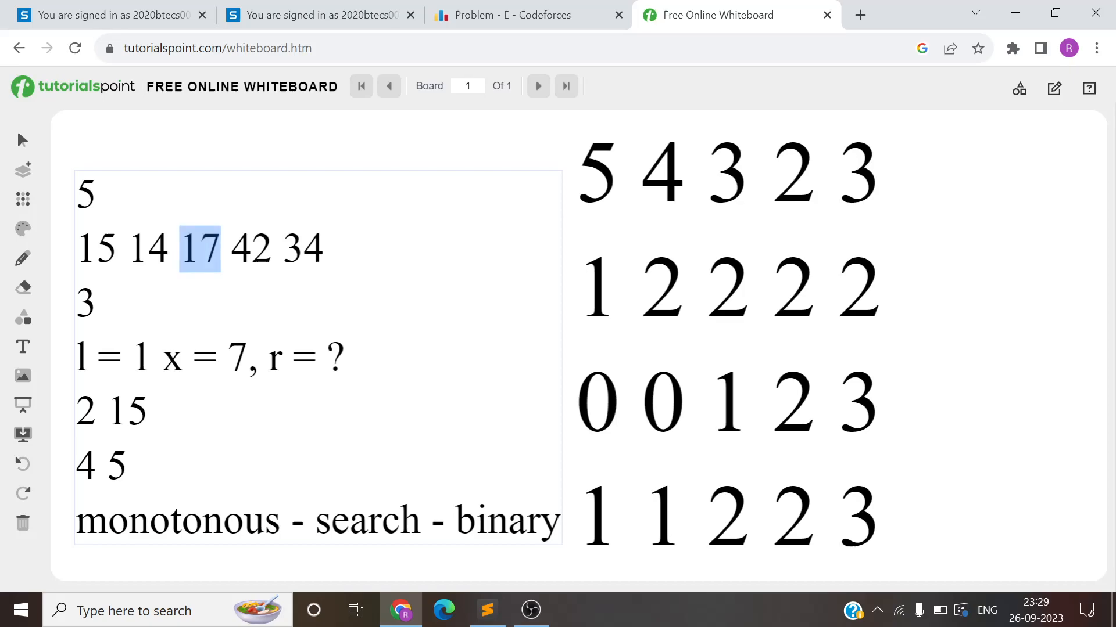
{"action": "left_click", "coordinate": [198, 249]}
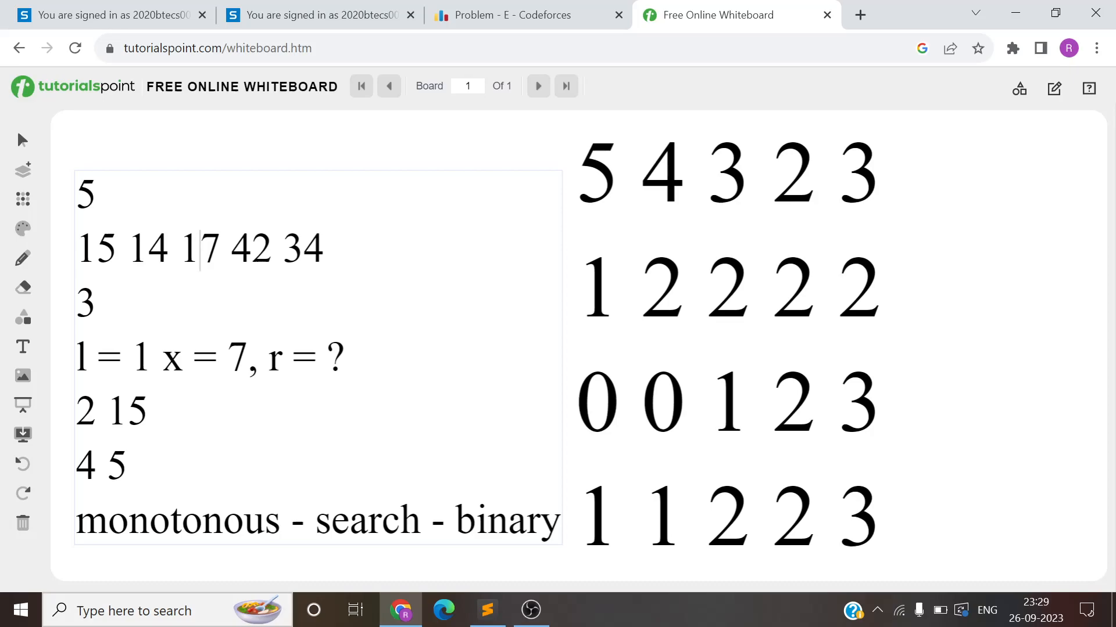
{"action": "double_click", "coordinate": [177, 519]}
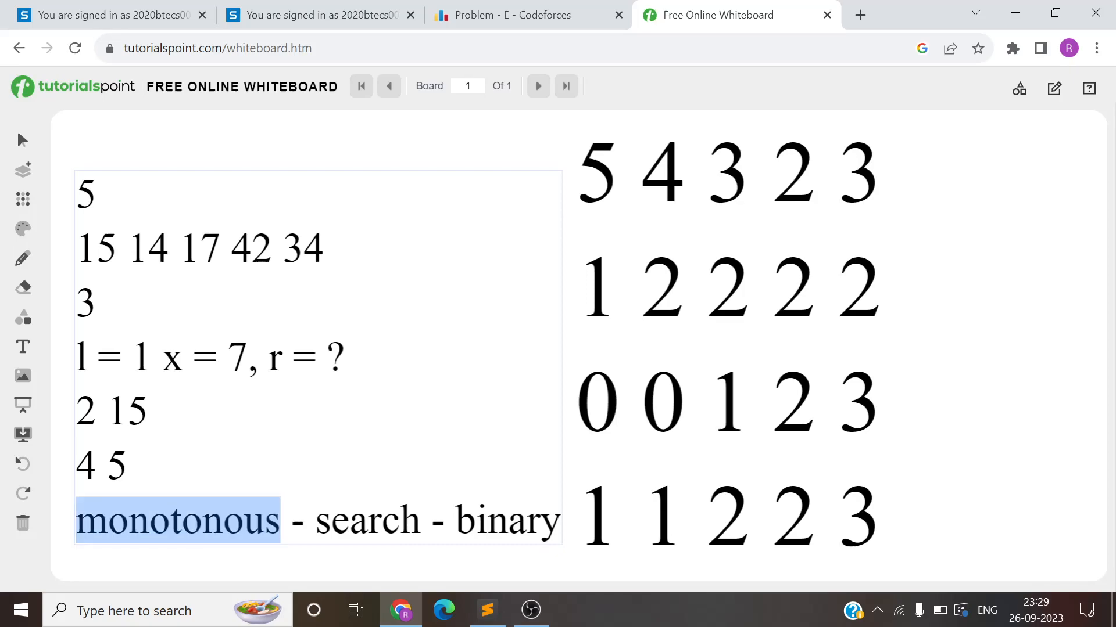
{"action": "left_click", "coordinate": [474, 519]}
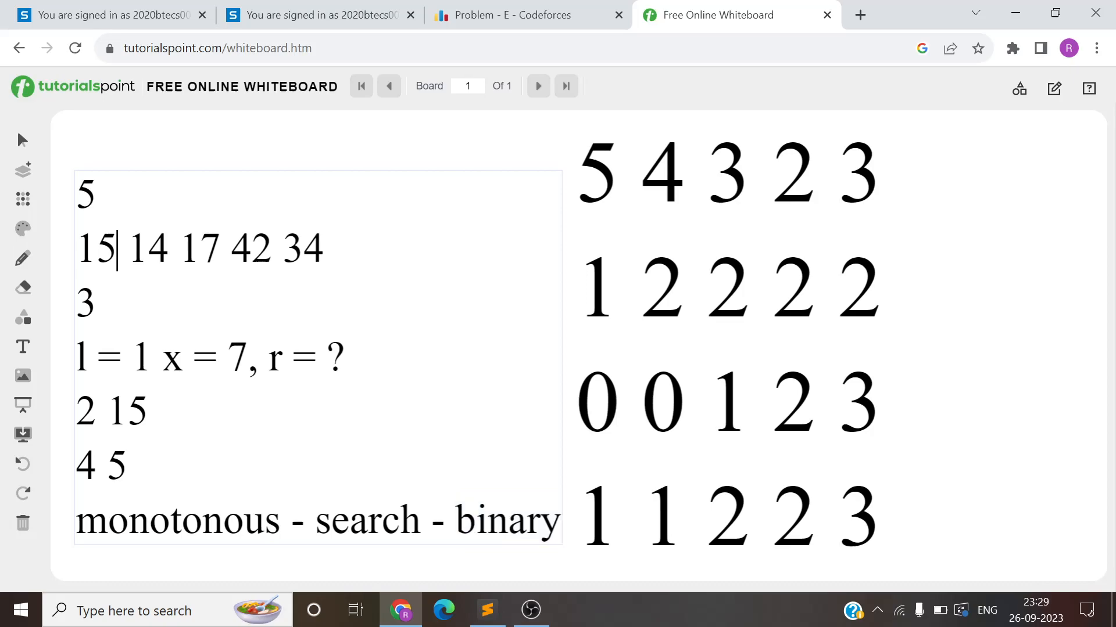
{"action": "double_click", "coordinate": [95, 249]}
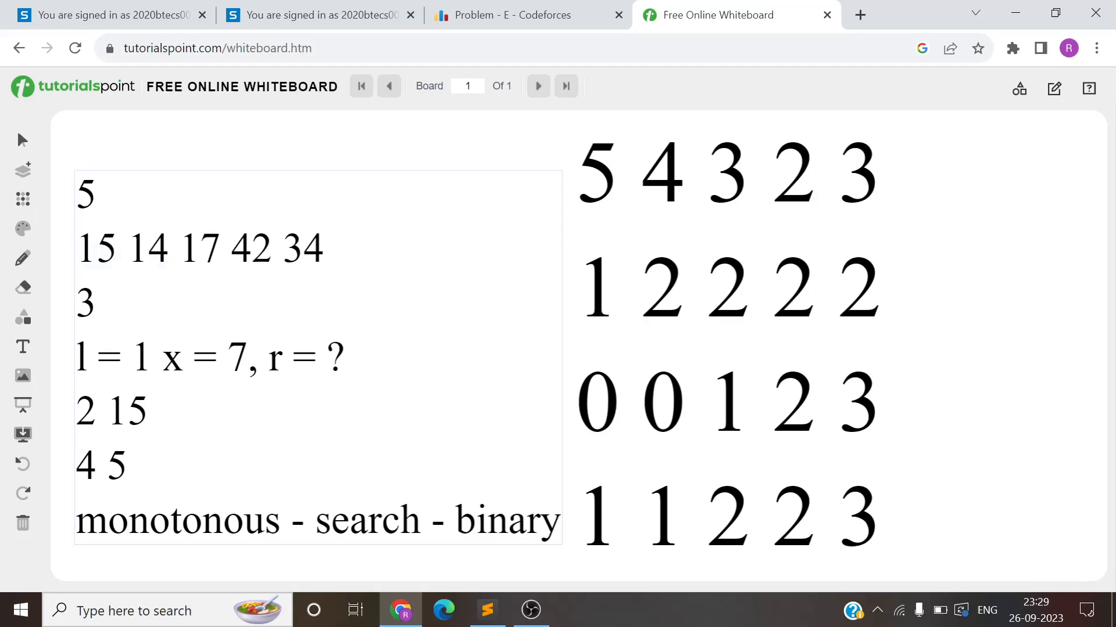
{"action": "left_click_drag", "start_coordinate": [78, 248], "coordinate": [171, 248]}
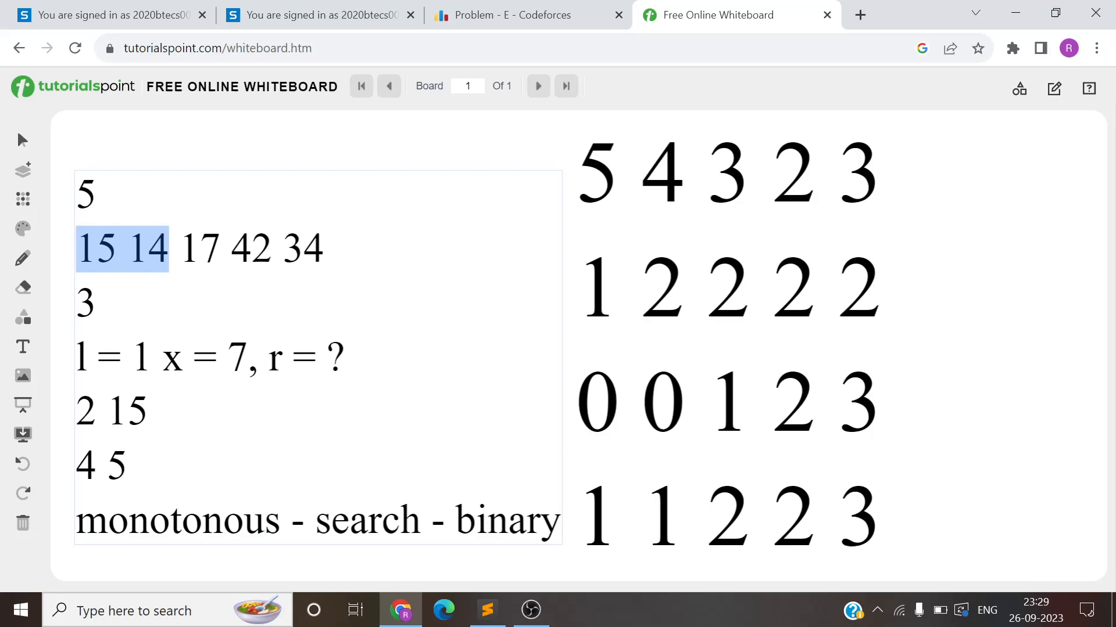
{"action": "left_click_drag", "start_coordinate": [164, 249], "coordinate": [221, 249]}
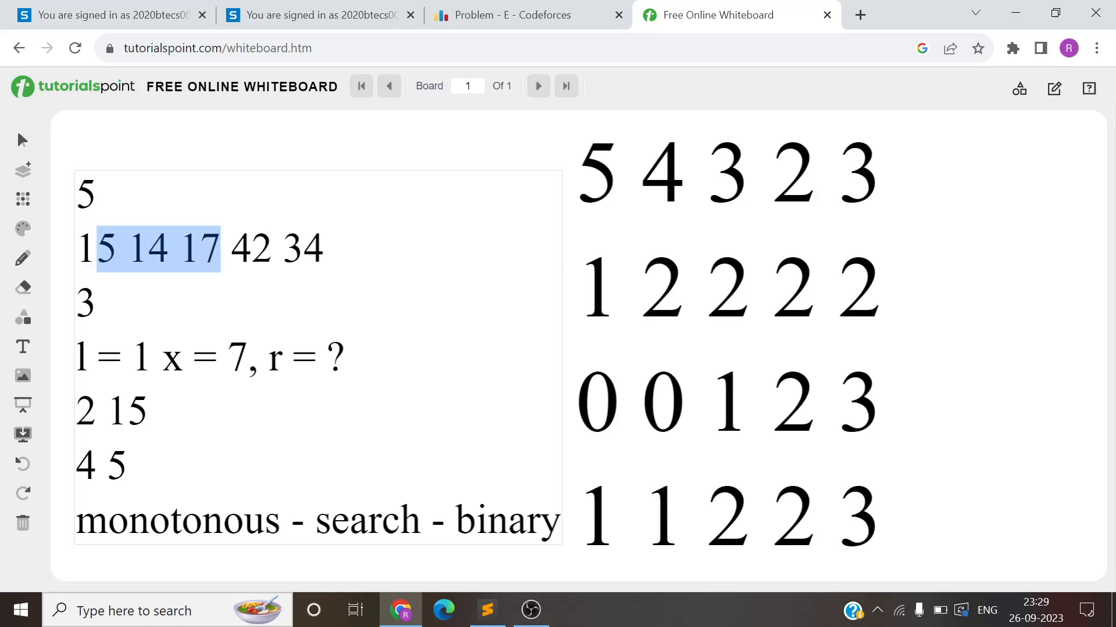
{"action": "left_click", "coordinate": [169, 248]}
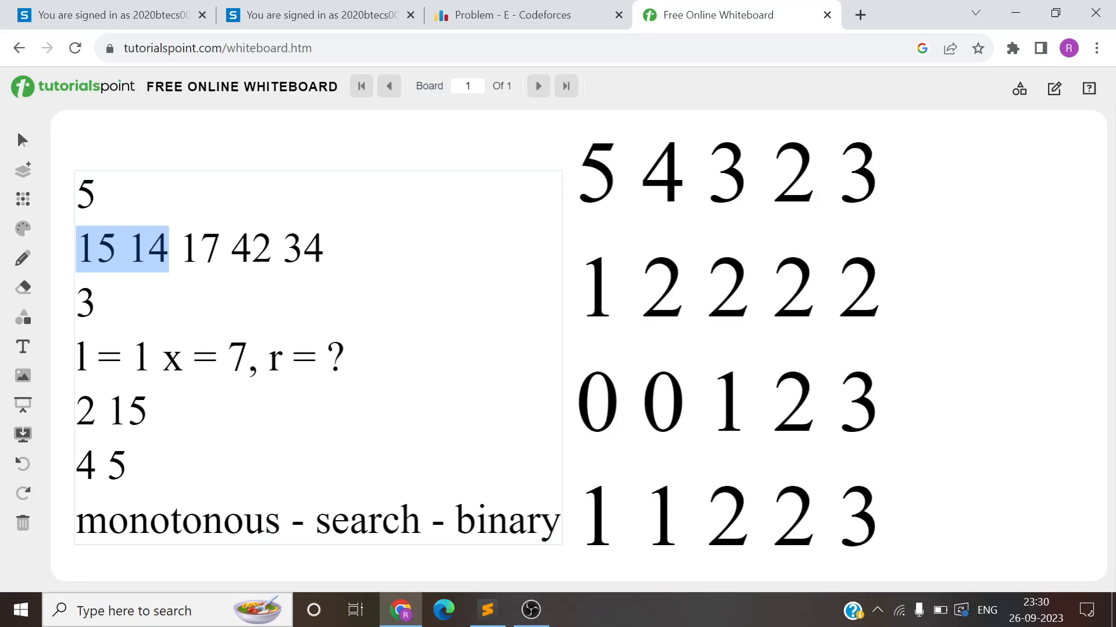
{"action": "left_click", "coordinate": [221, 248]}
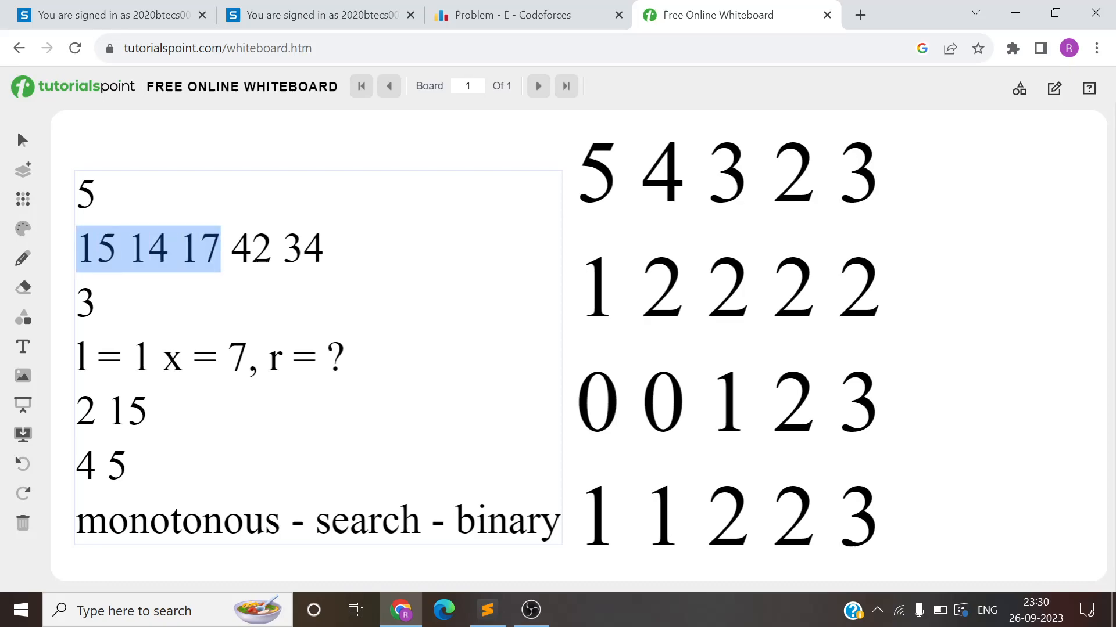
{"action": "left_click", "coordinate": [324, 248]}
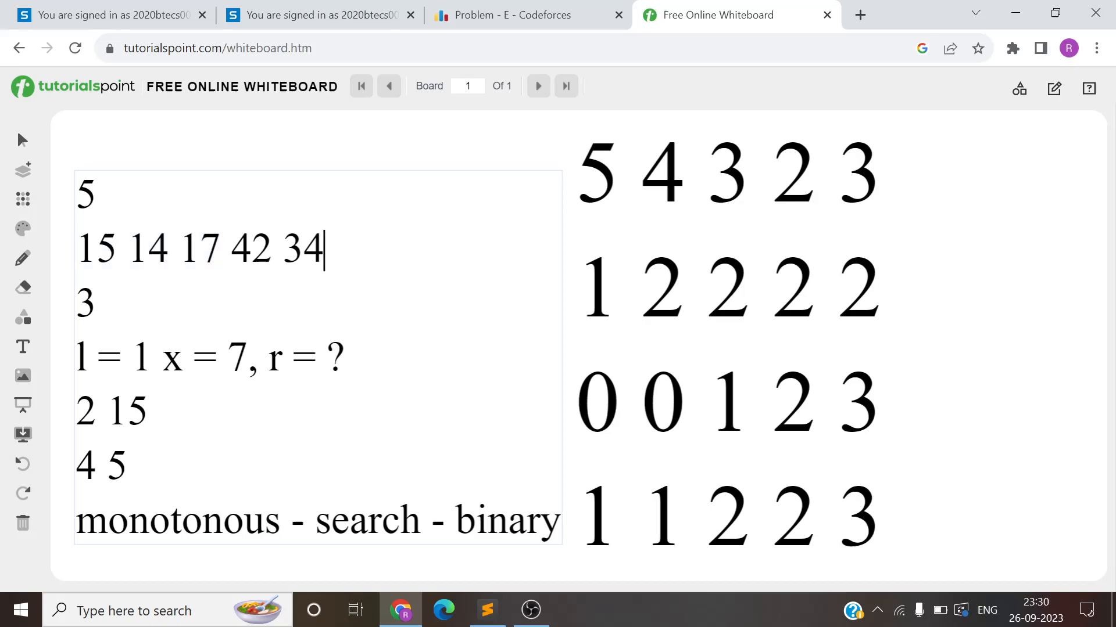
{"action": "left_click", "coordinate": [194, 249]}
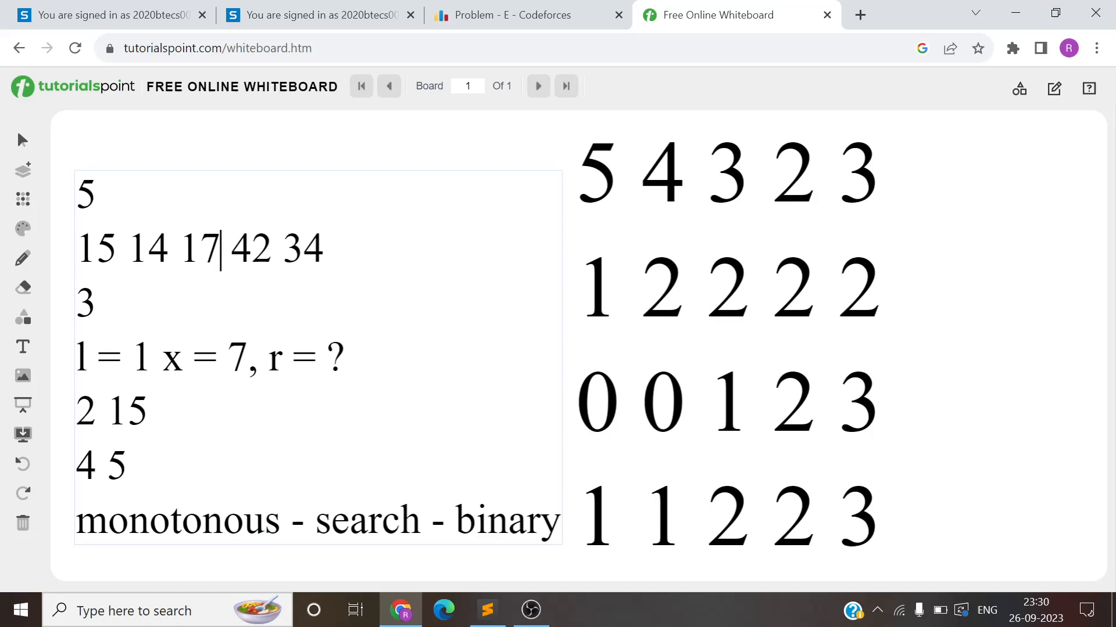
{"action": "left_click_drag", "start_coordinate": [80, 249], "coordinate": [220, 249]}
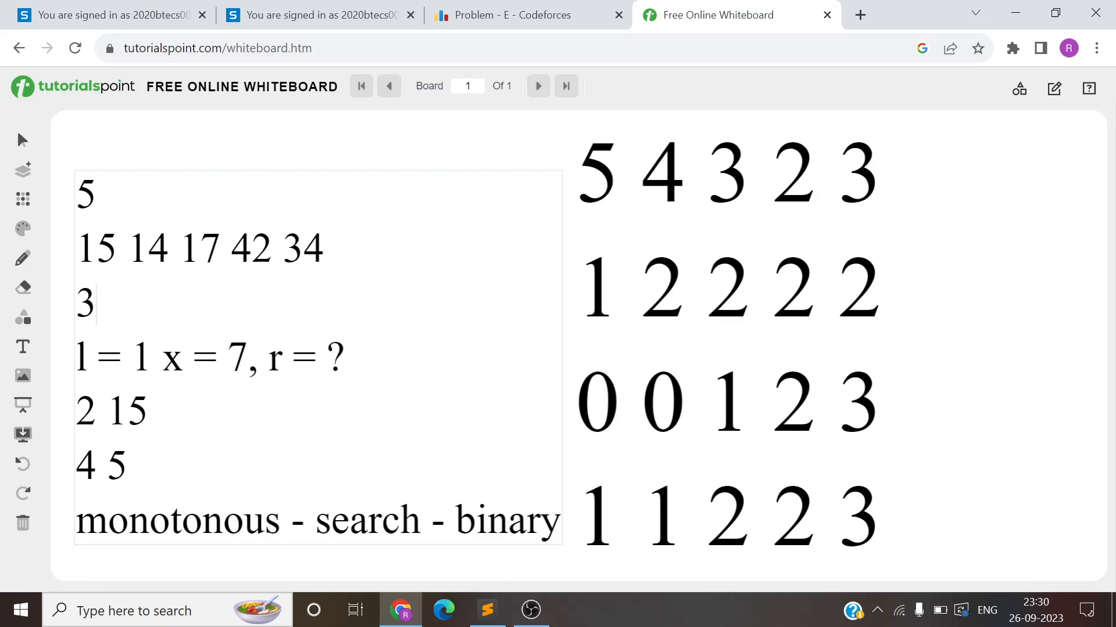
Step: Rewrite the bit rows under 5 4 3 2 3 as prefix counts (1, 01, 0, 1, 0, 2 3)
{"action": "left_click", "coordinate": [728, 346]}
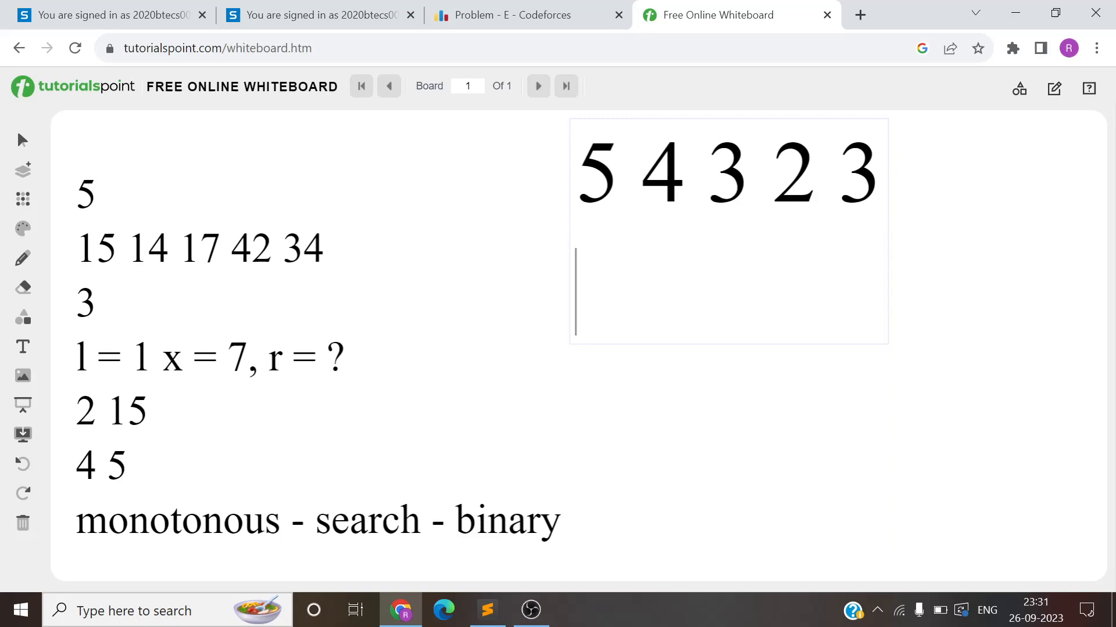
{"action": "type", "text": "1"}
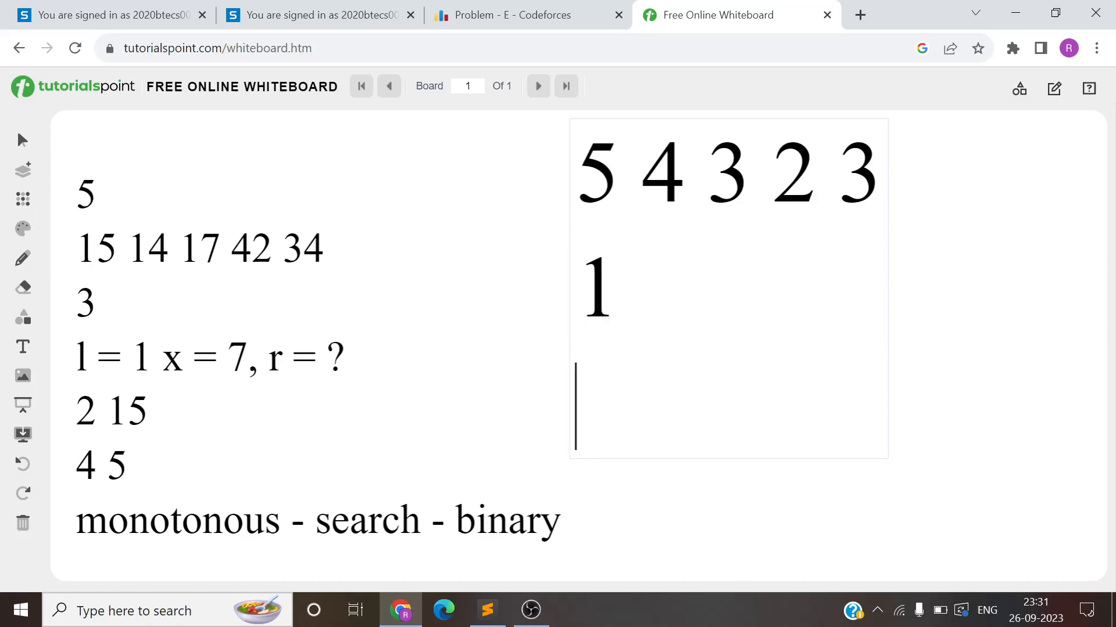
{"action": "type", "text": "01"}
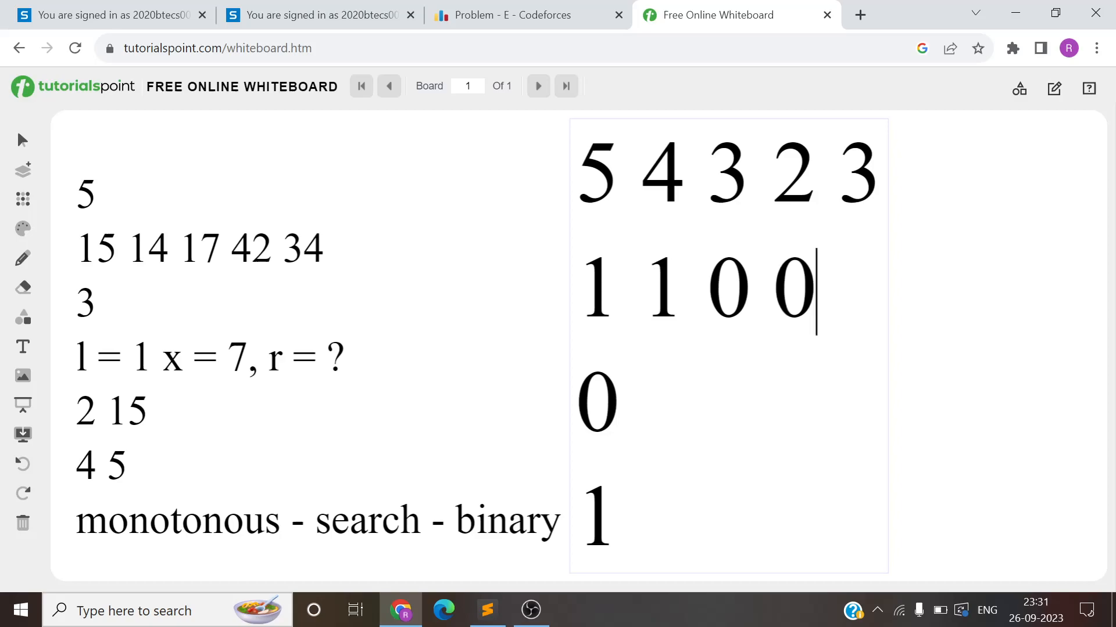
{"action": "type", "text": "0 1"}
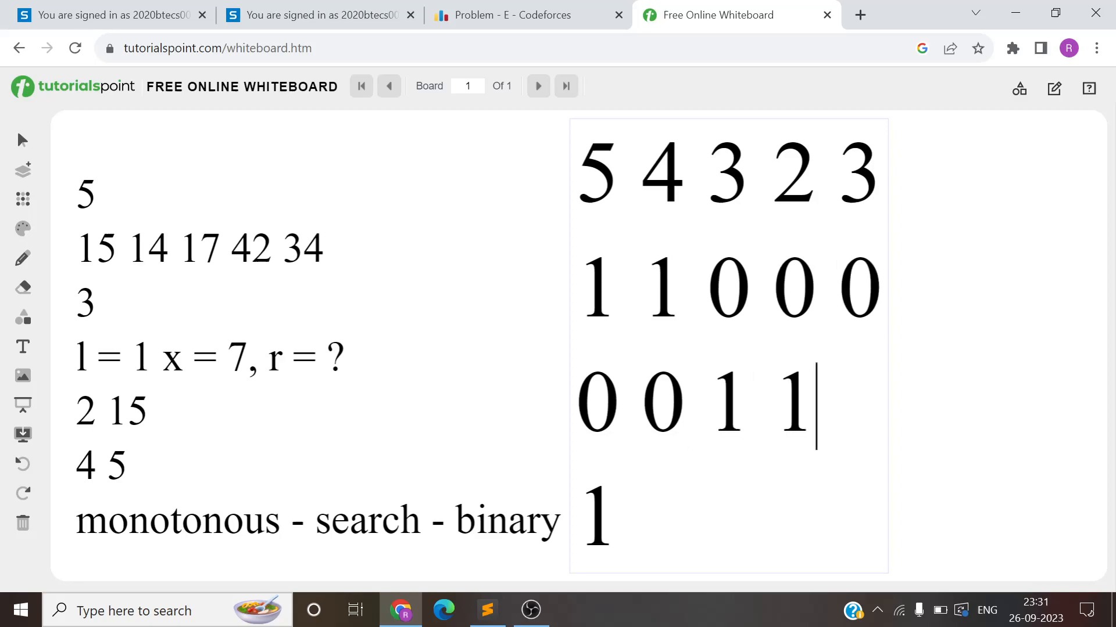
{"action": "type", "text": "1"}
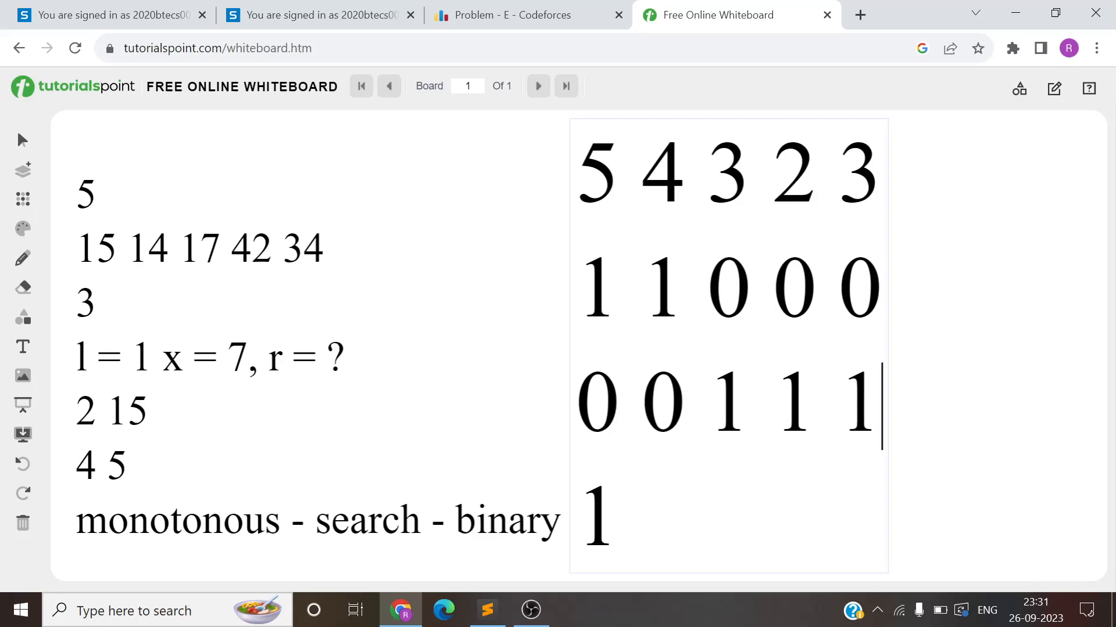
{"action": "type", "text": "0"}
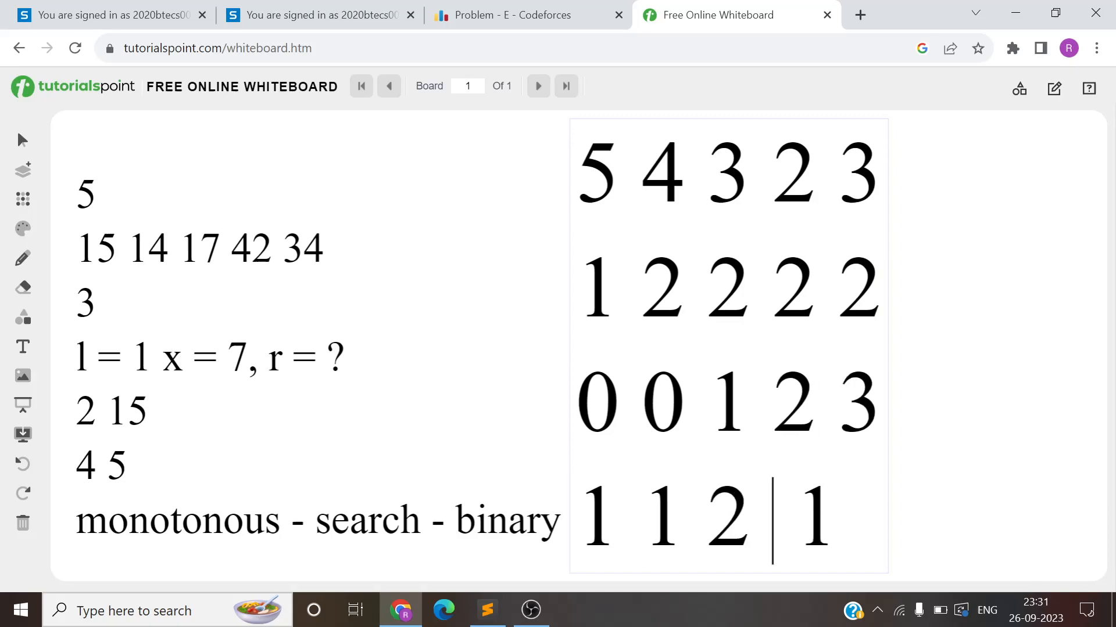
{"action": "type", "text": "2 3"}
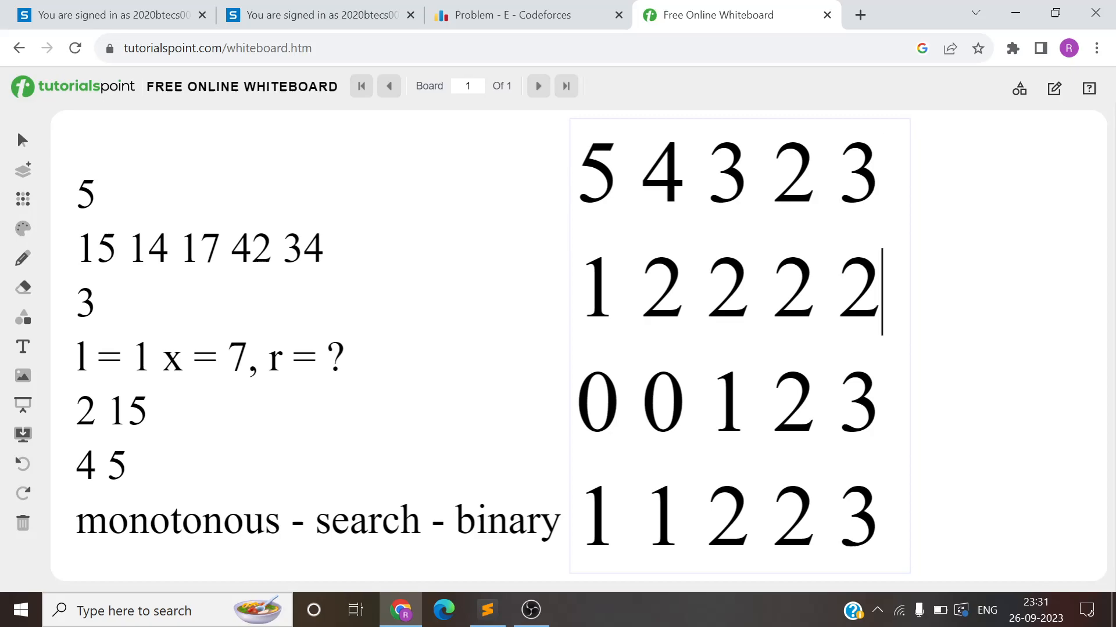
Step: Append a trailing 0 to the first, second and last count rows
{"action": "double_click", "coordinate": [791, 288]}
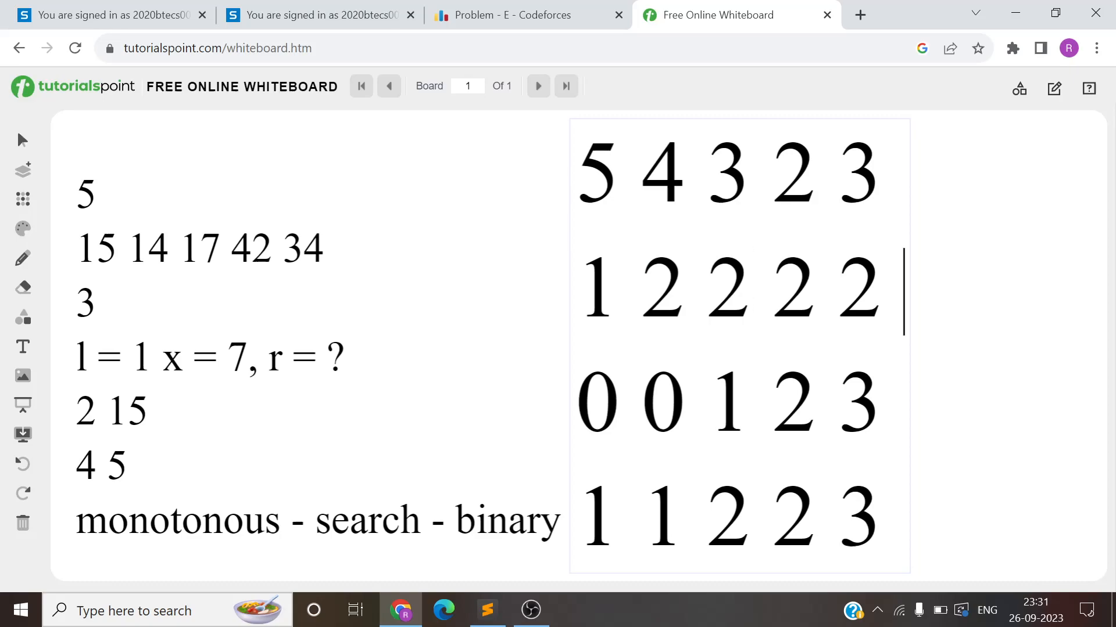
{"action": "type", "text": "0"}
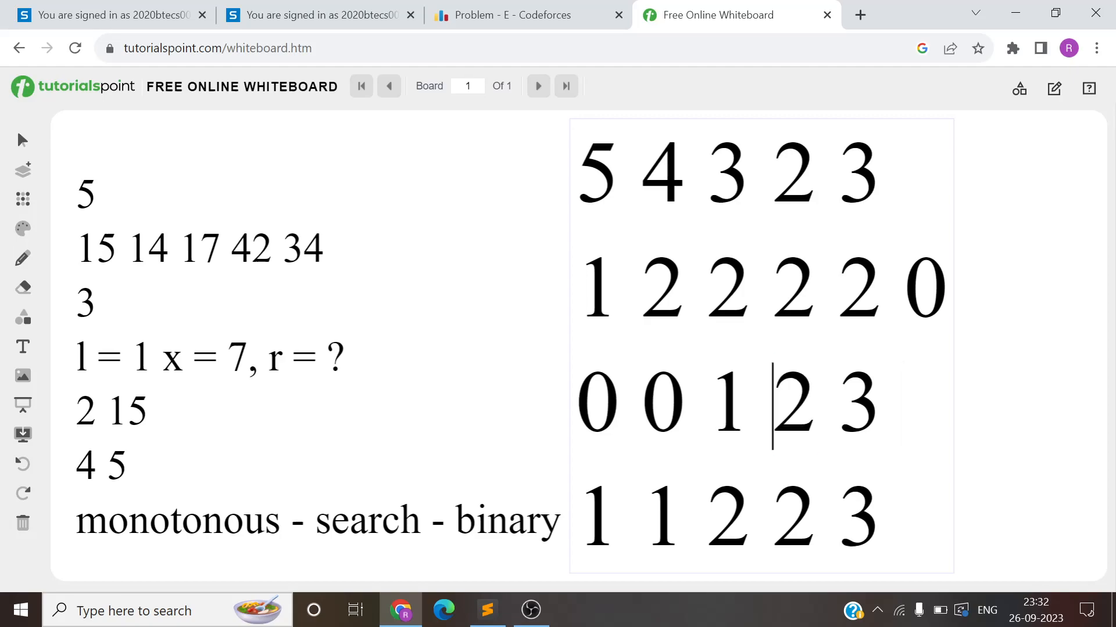
{"action": "double_click", "coordinate": [597, 402]}
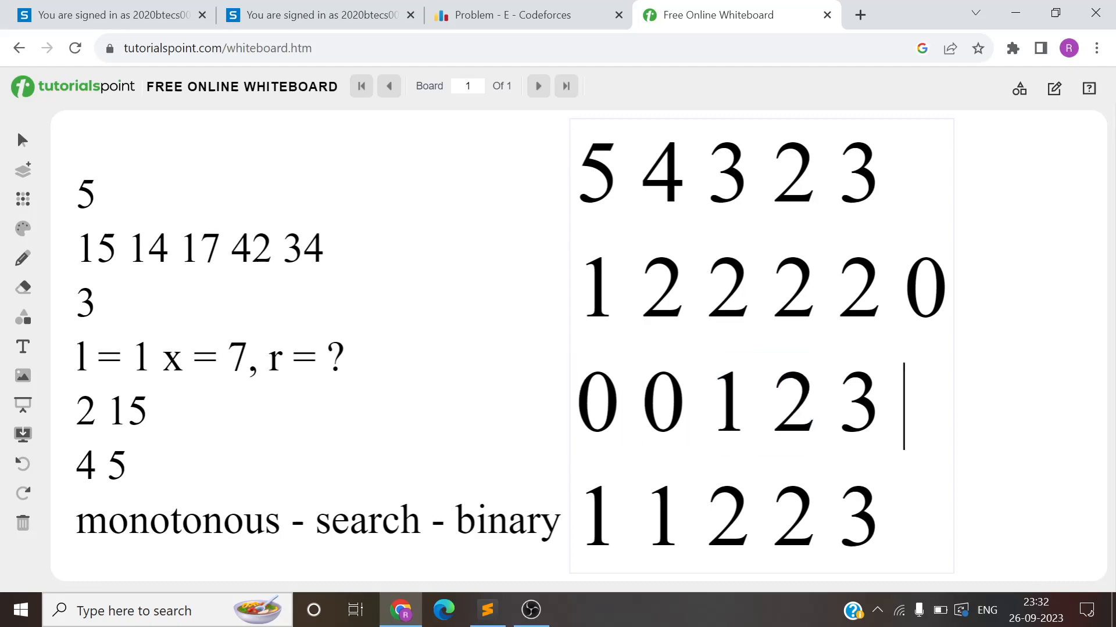
{"action": "type", "text": "0"}
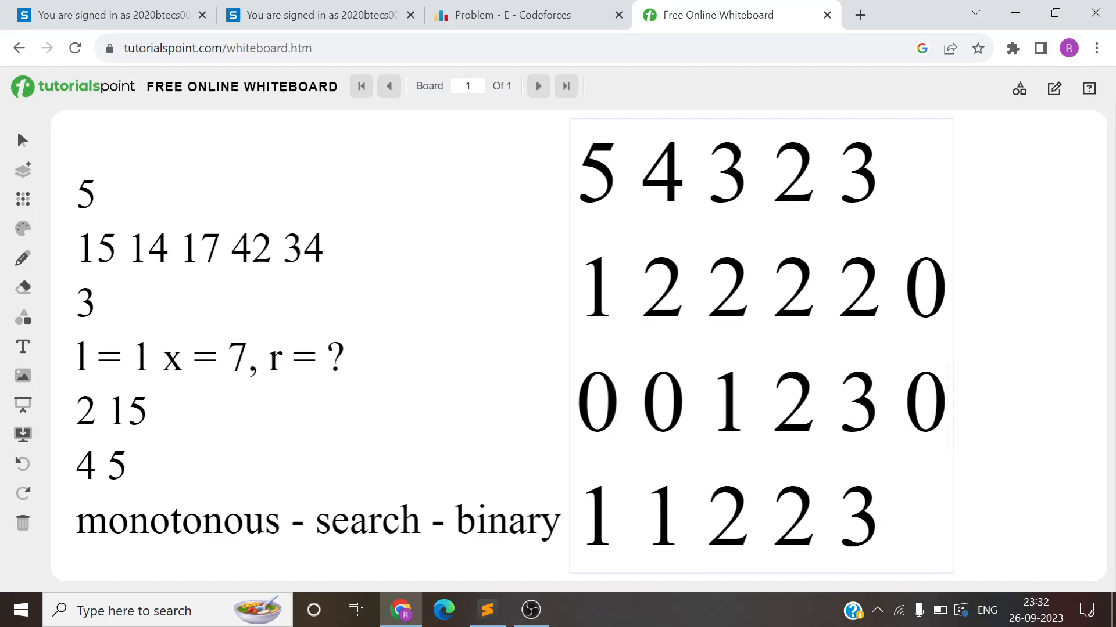
{"action": "left_click", "coordinate": [904, 518]}
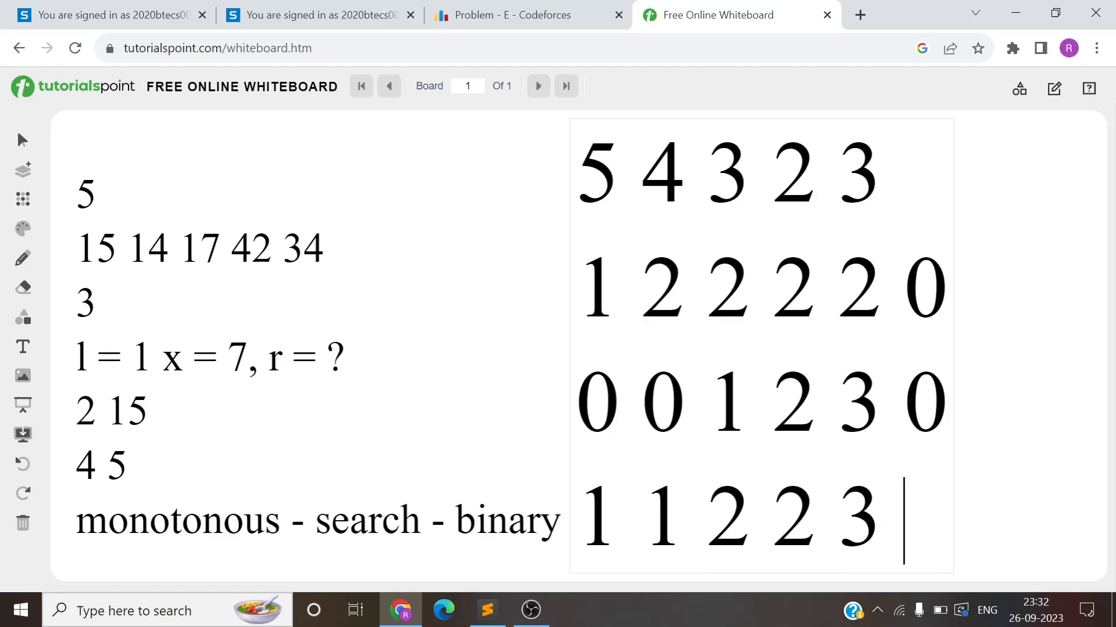
{"action": "double_click", "coordinate": [794, 517]}
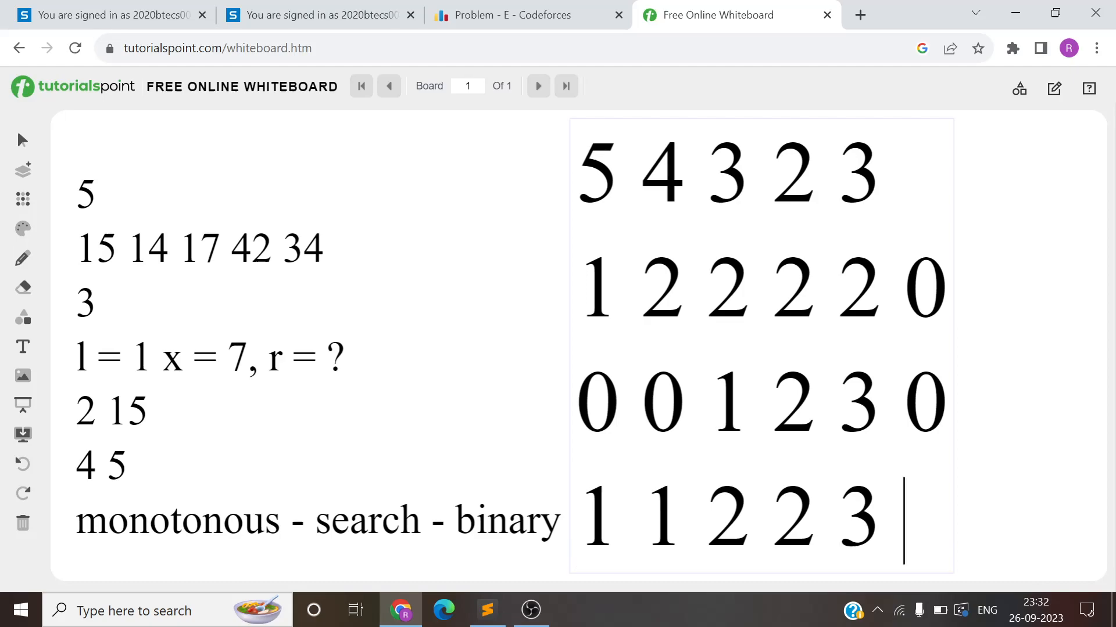
{"action": "type", "text": "0"}
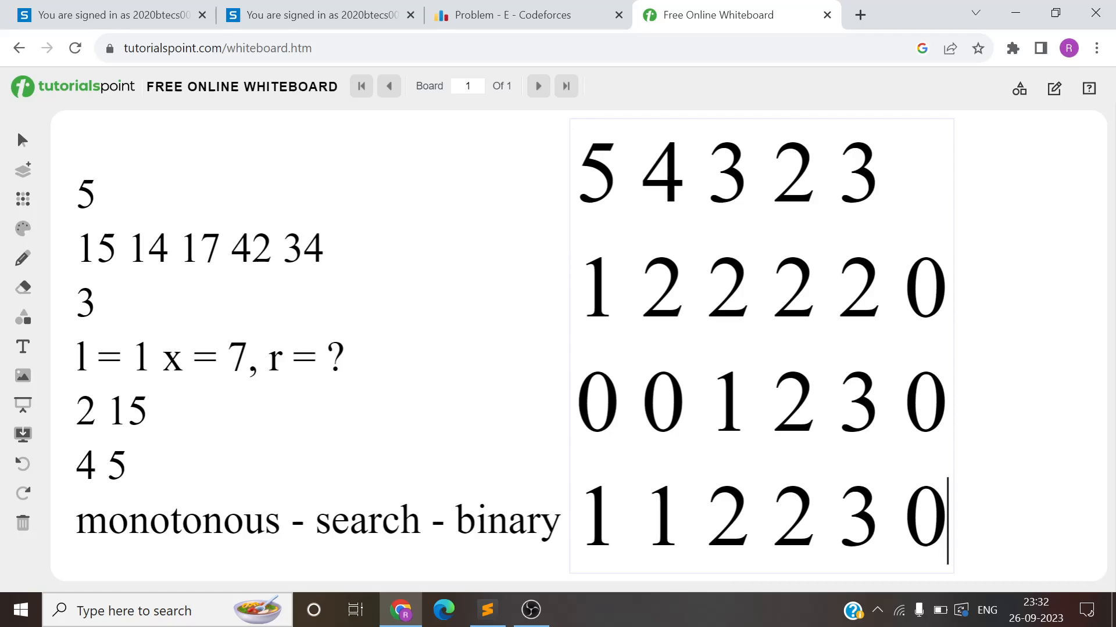
Step: Append a trailing 1 to the second count row and highlight the value 2 in the last row
{"action": "double_click", "coordinate": [661, 175]}
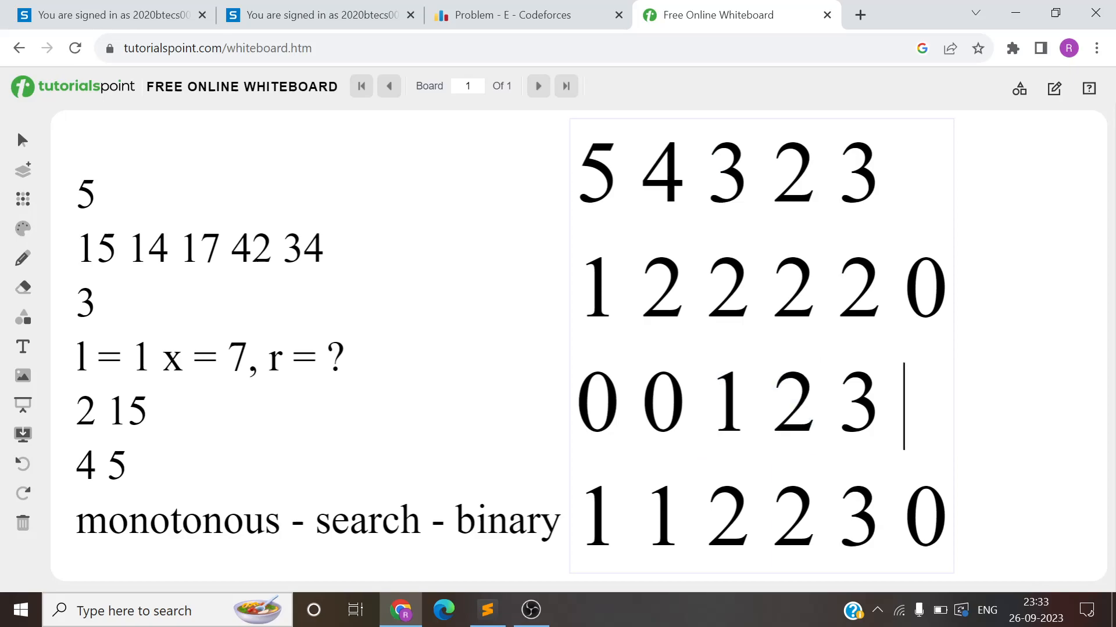
{"action": "type", "text": "1"}
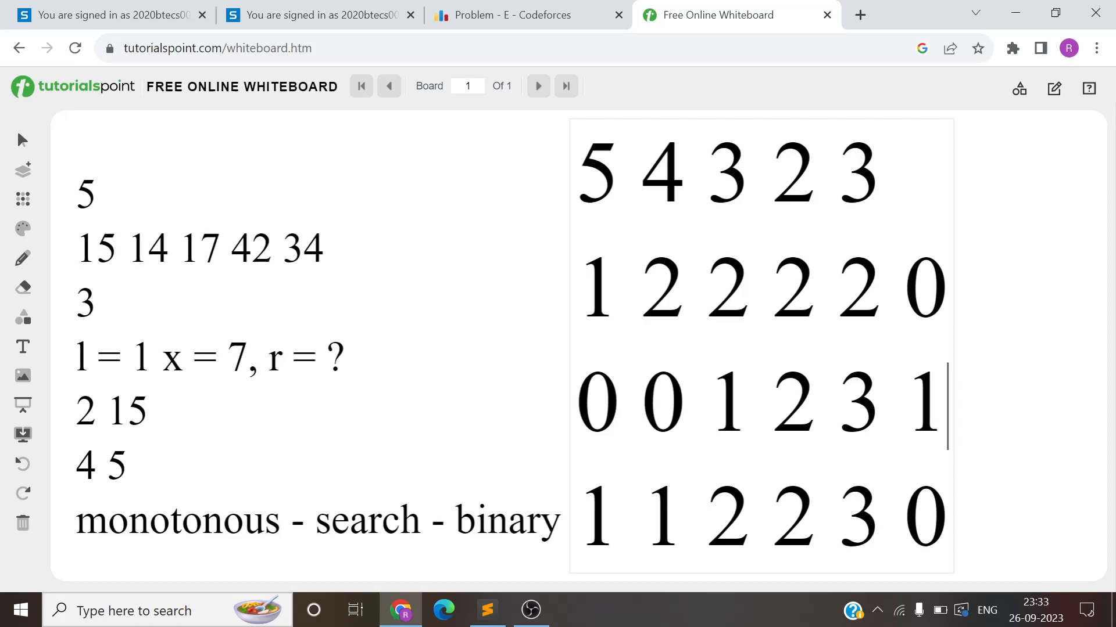
{"action": "double_click", "coordinate": [924, 403]}
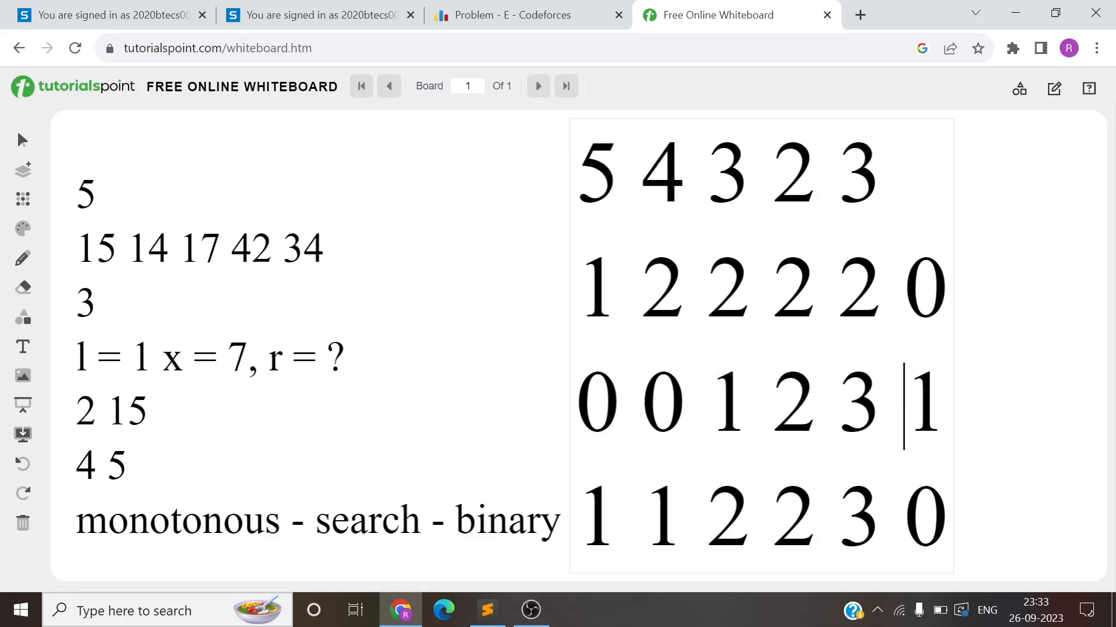
{"action": "double_click", "coordinate": [925, 403]}
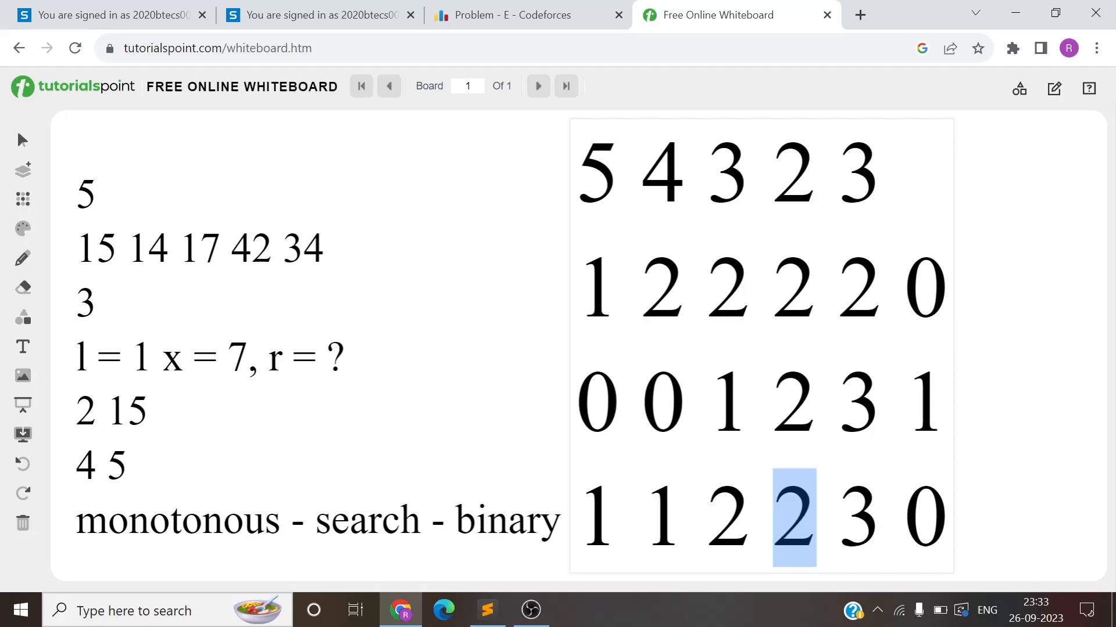
{"action": "left_click", "coordinate": [662, 518]}
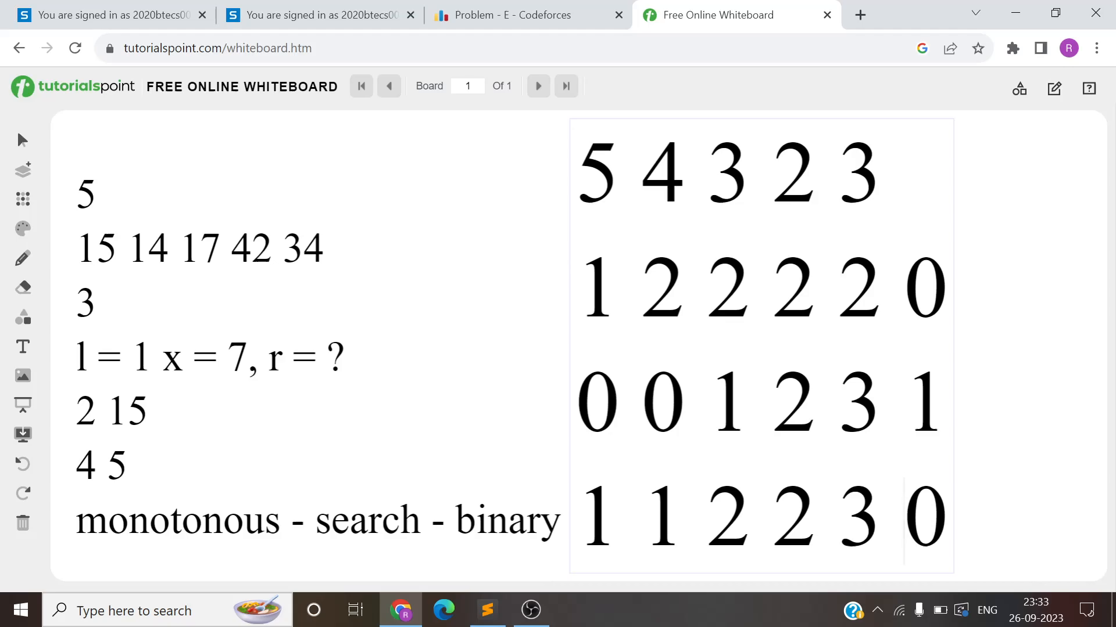
{"action": "left_click", "coordinate": [527, 16]}
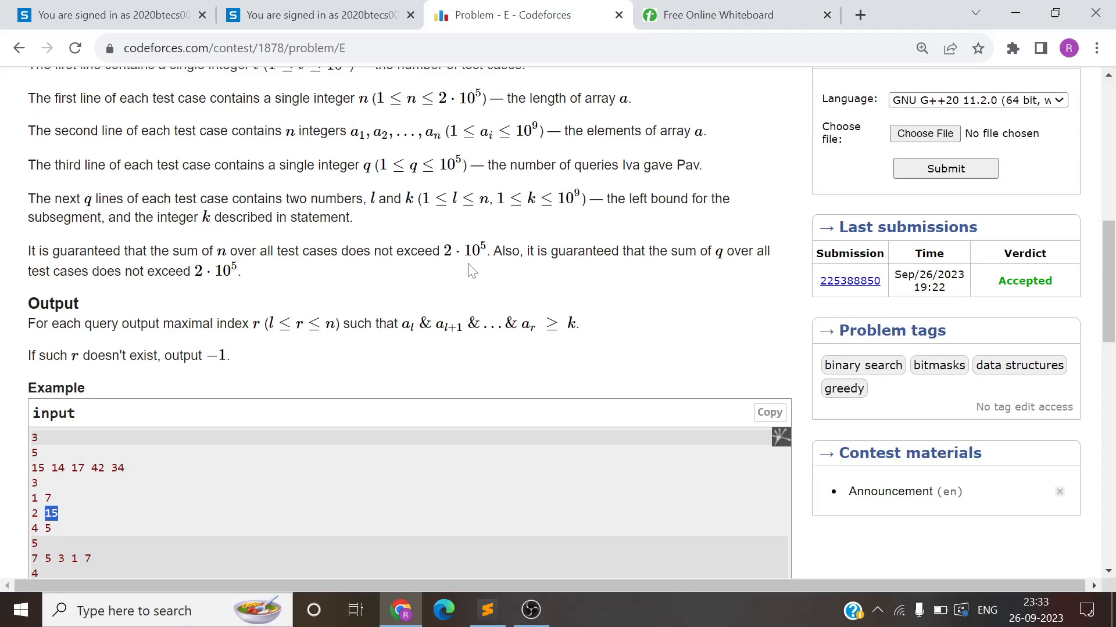
{"action": "left_click", "coordinate": [736, 15]}
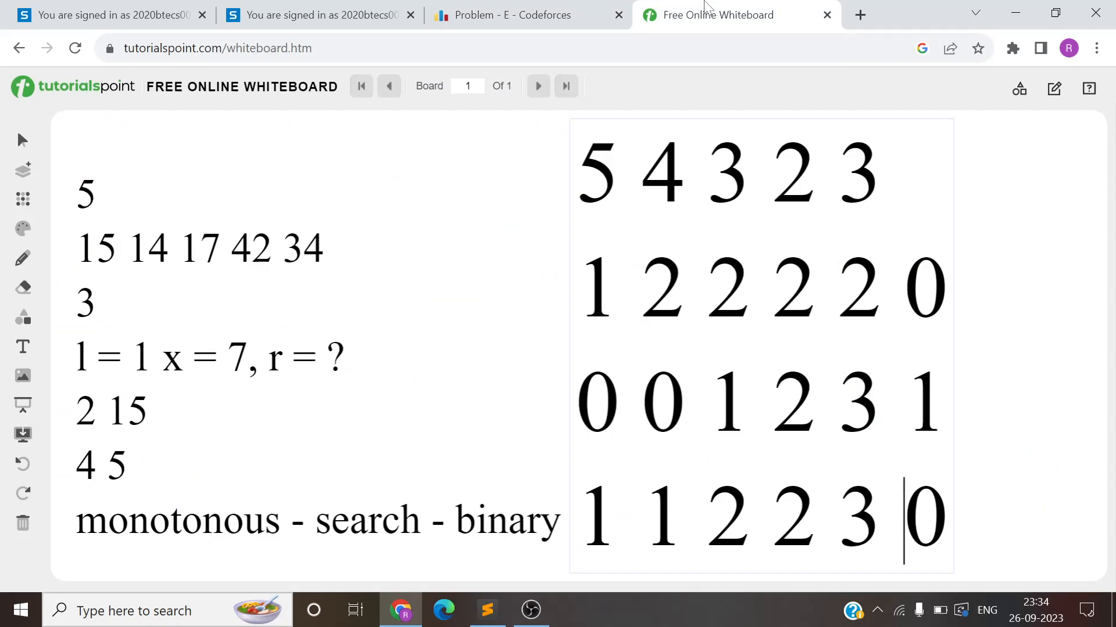
{"action": "double_click", "coordinate": [925, 288]}
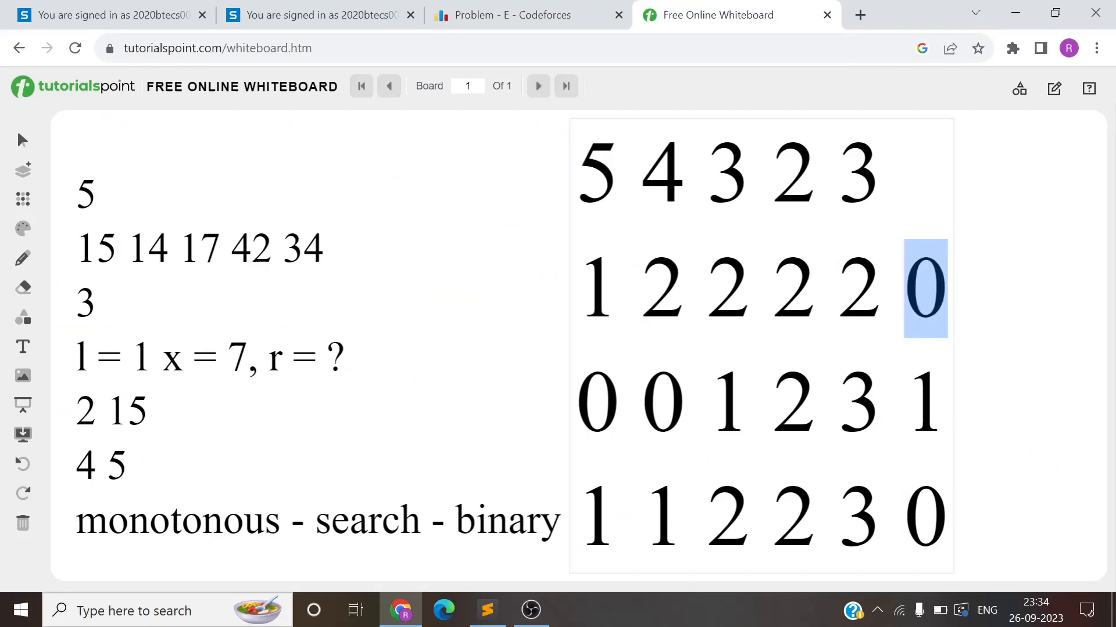
{"action": "mouse_move", "coordinate": [298, 473]}
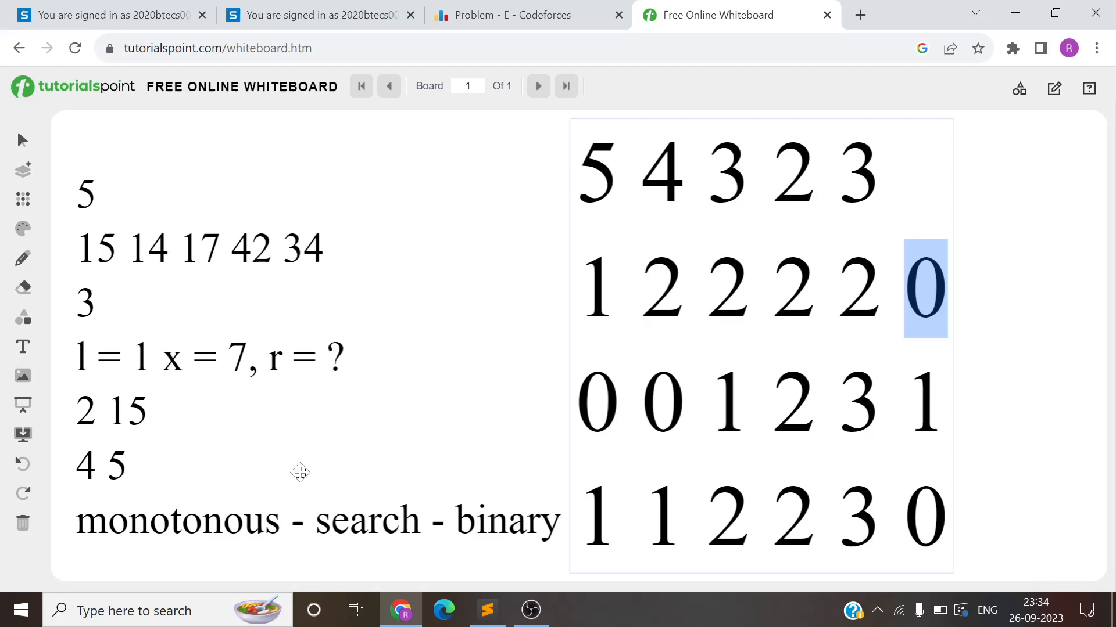
{"action": "left_click", "coordinate": [125, 356]}
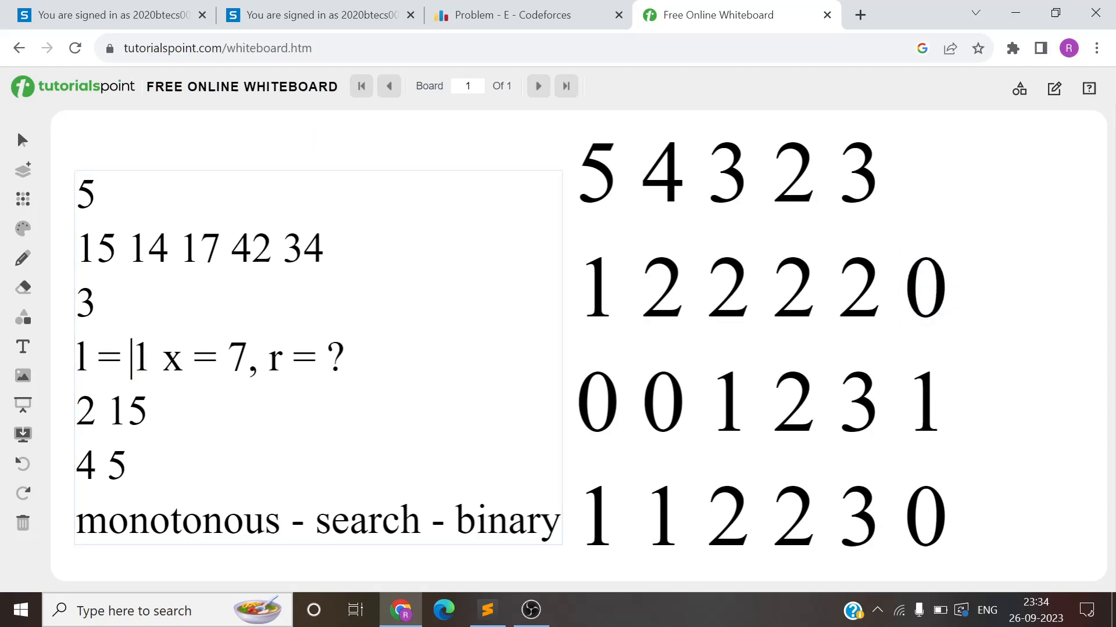
{"action": "double_click", "coordinate": [274, 356]}
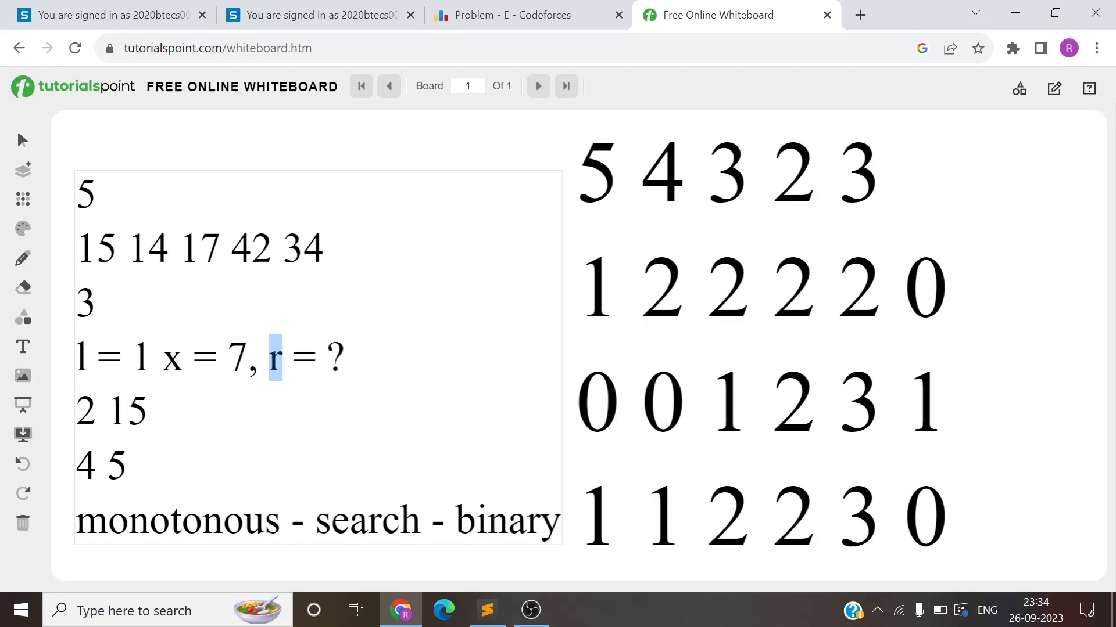
{"action": "left_click", "coordinate": [171, 249]}
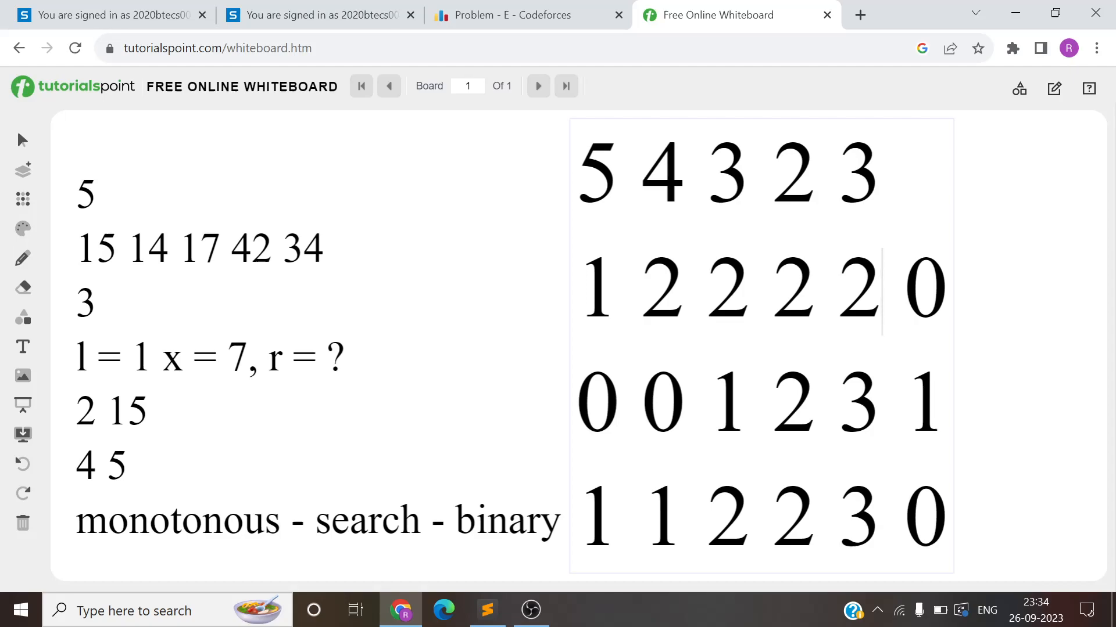
{"action": "mouse_move", "coordinate": [638, 322]}
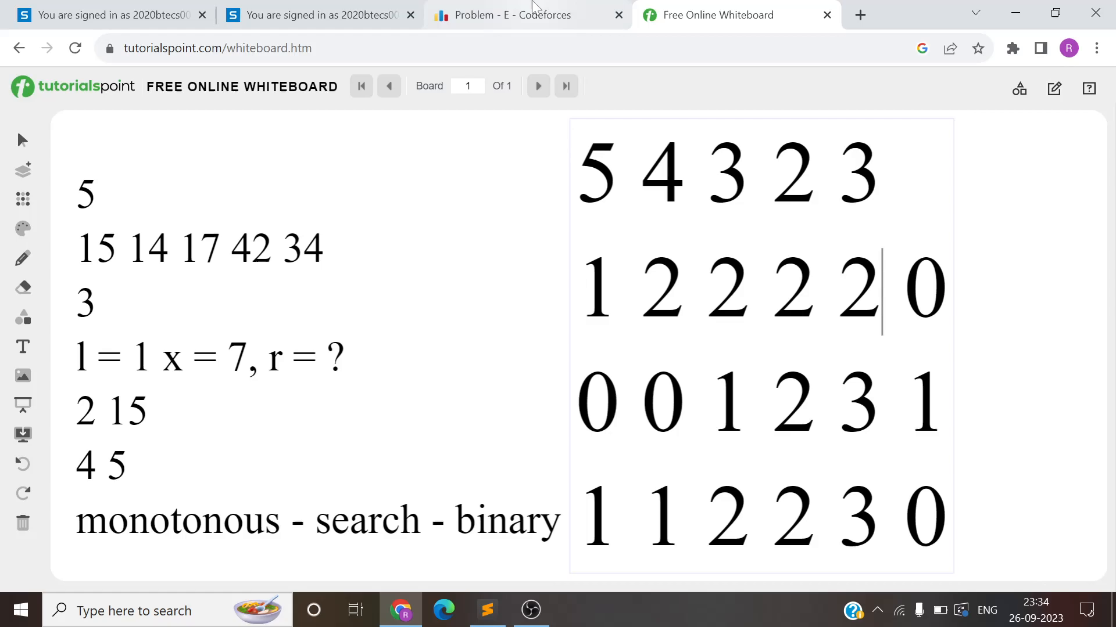
Step: Return to the Codeforces statement's example input, then go back to the Round 900 (Div. 3) dashboard
{"action": "left_click", "coordinate": [512, 15]}
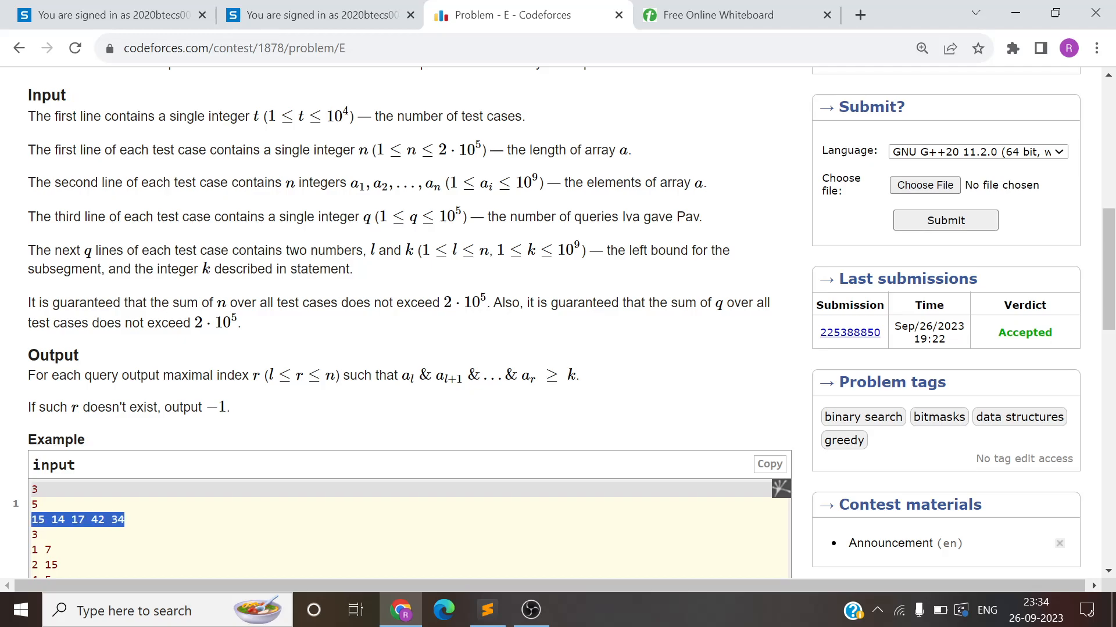
{"action": "scroll", "scroll_direction": "down", "scroll_amount": 3}
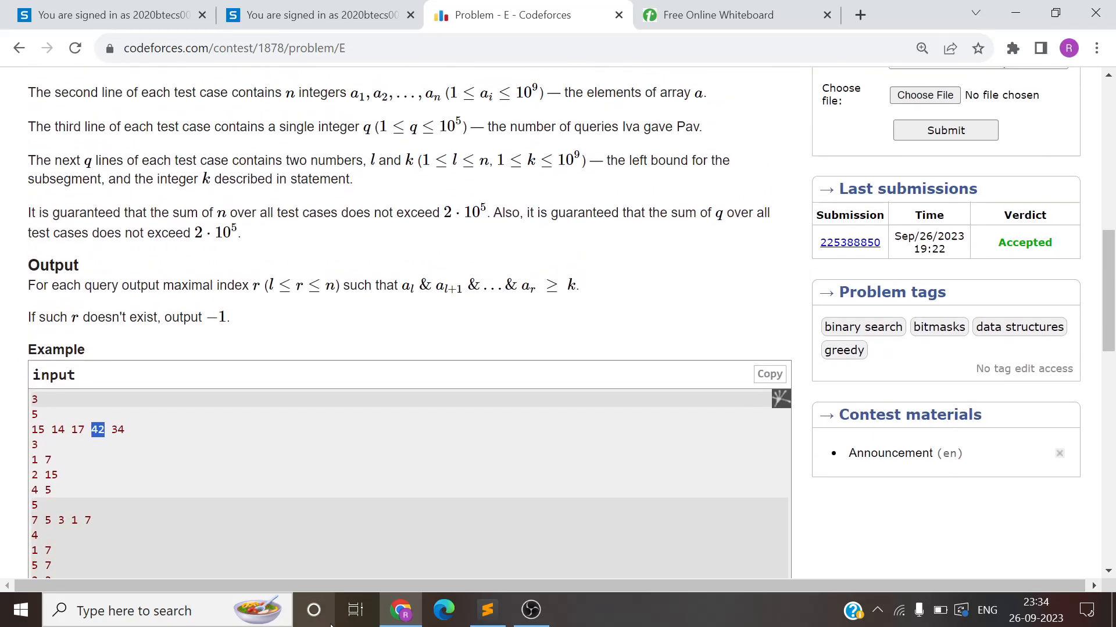
{"action": "mouse_move", "coordinate": [487, 610]}
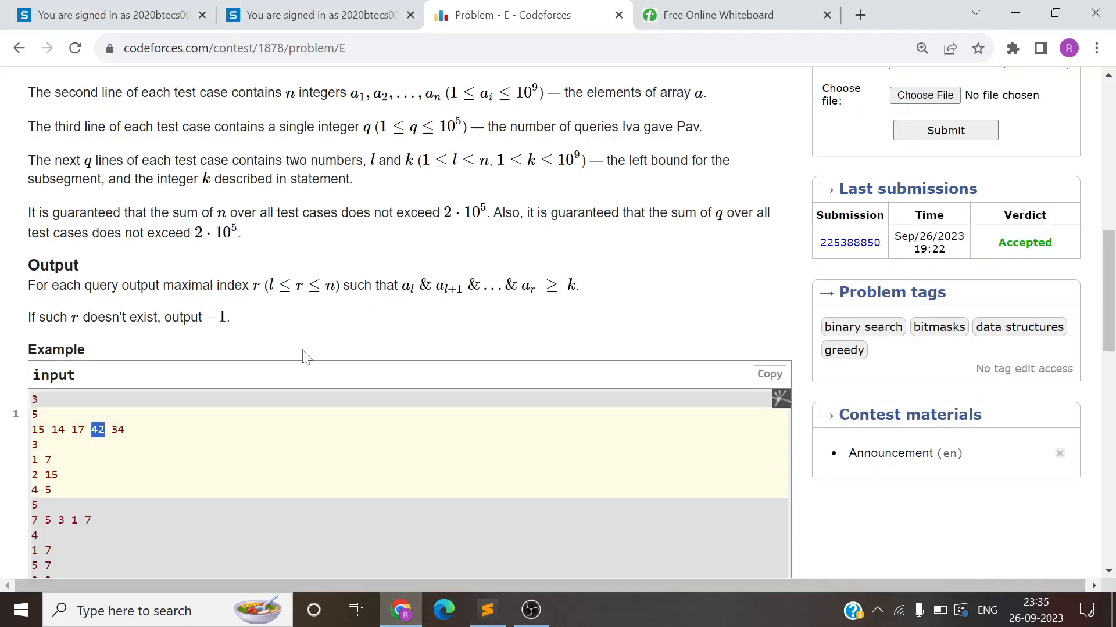
{"action": "left_click", "coordinate": [19, 47]}
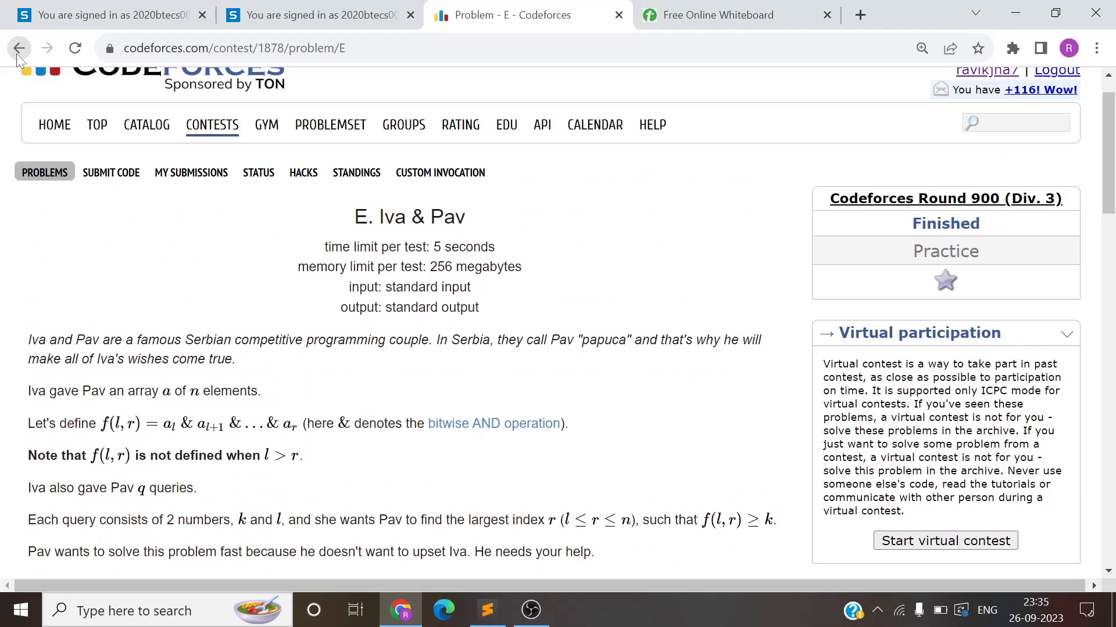
{"action": "left_click", "coordinate": [18, 47]}
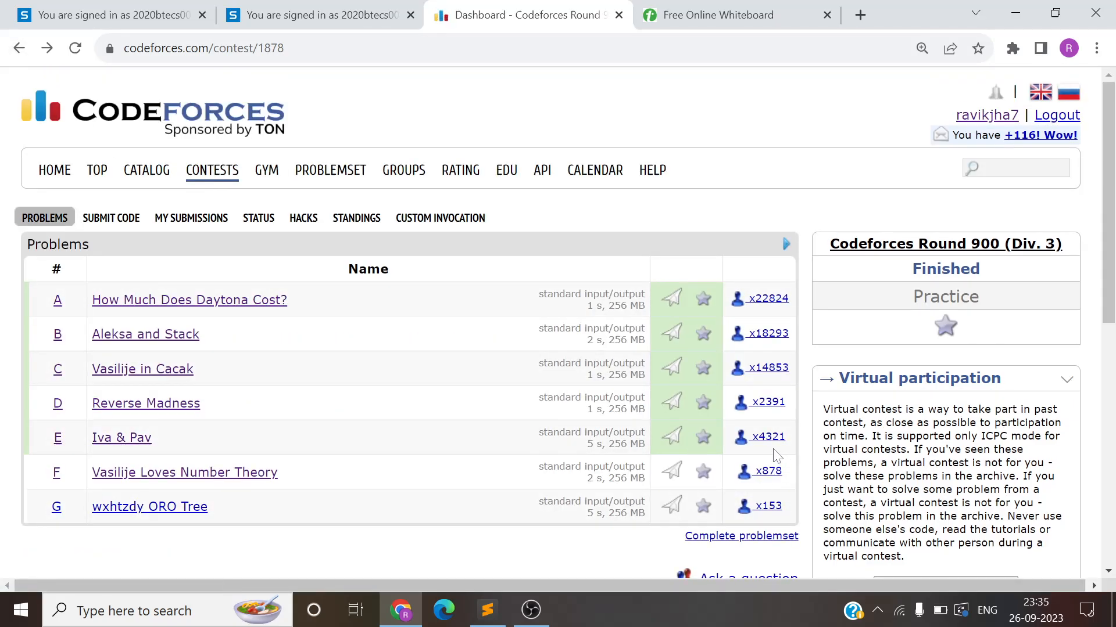
Step: Bring up Try.cpp in Sublime Text and scroll through its prefix-count build, query loop and binarySearch
{"action": "left_click", "coordinate": [121, 438]}
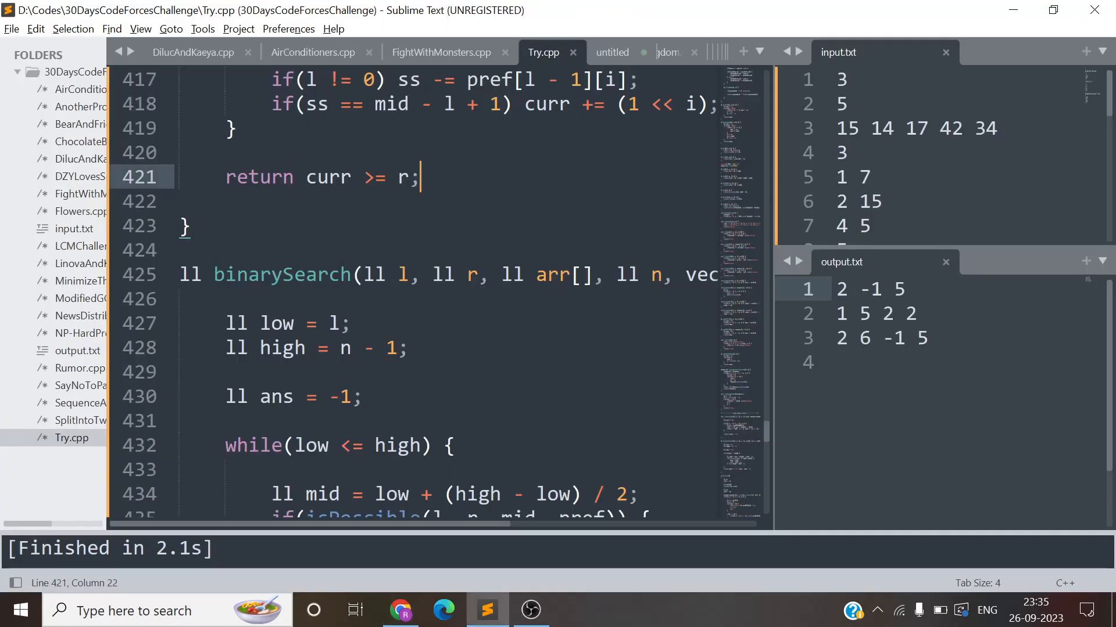
{"action": "scroll", "scroll_direction": "down", "scroll_amount": 3}
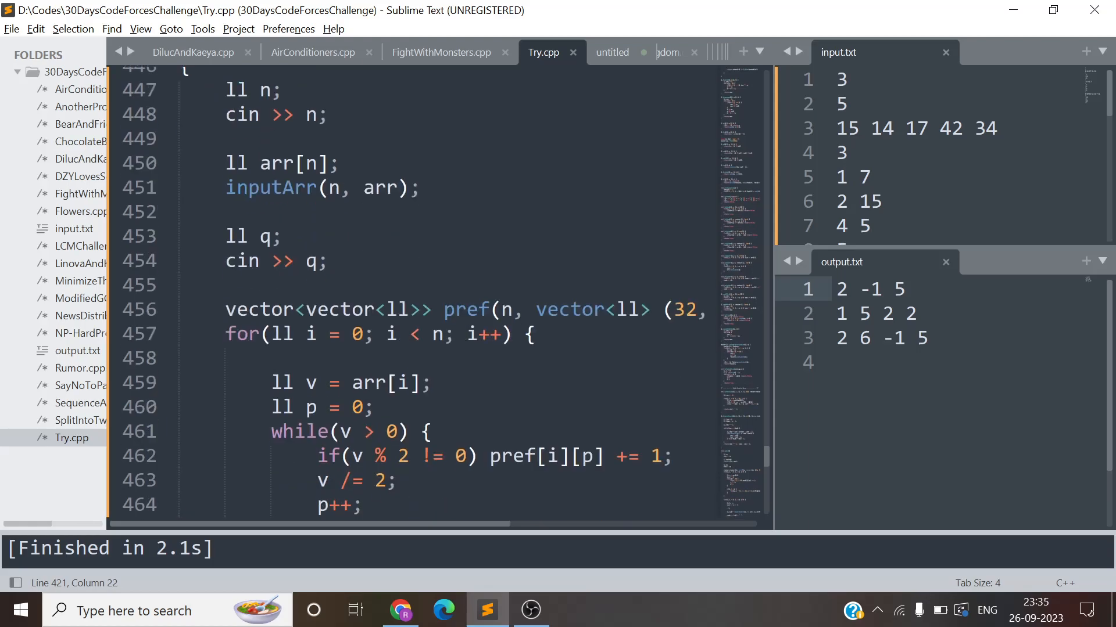
{"action": "scroll", "scroll_direction": "down", "scroll_amount": 3}
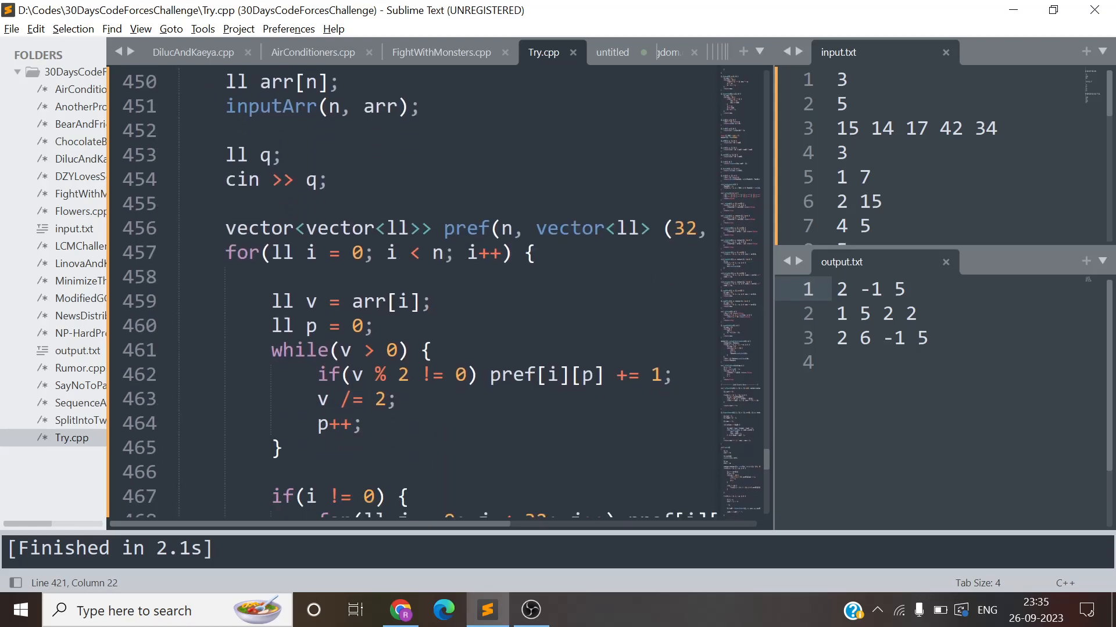
{"action": "scroll", "scroll_direction": "down", "scroll_amount": 3}
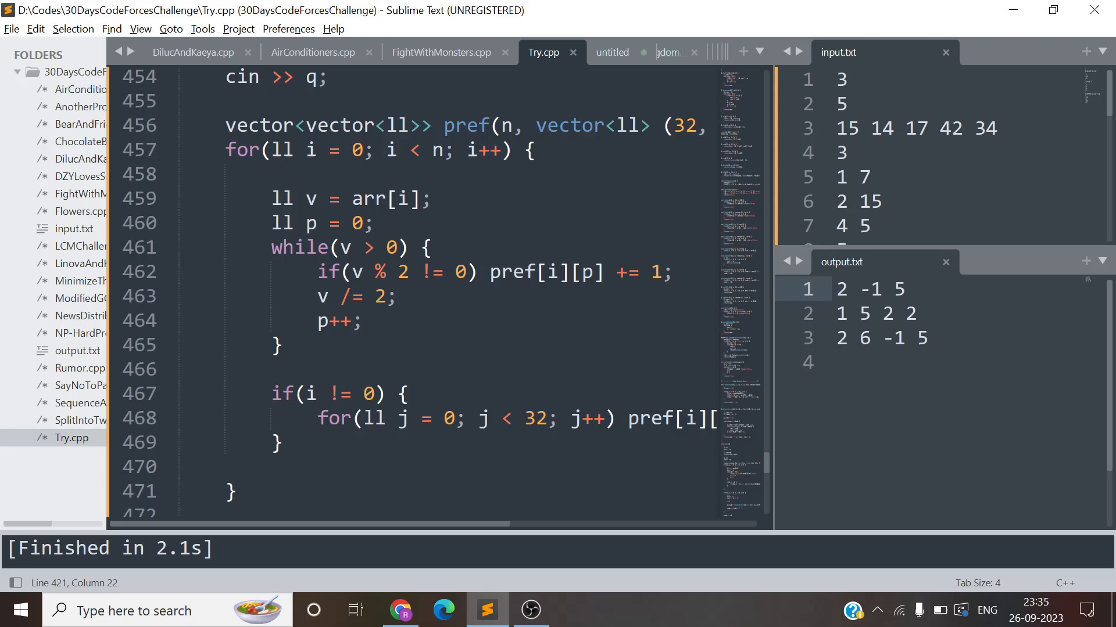
{"action": "scroll", "scroll_direction": "down", "scroll_amount": 3}
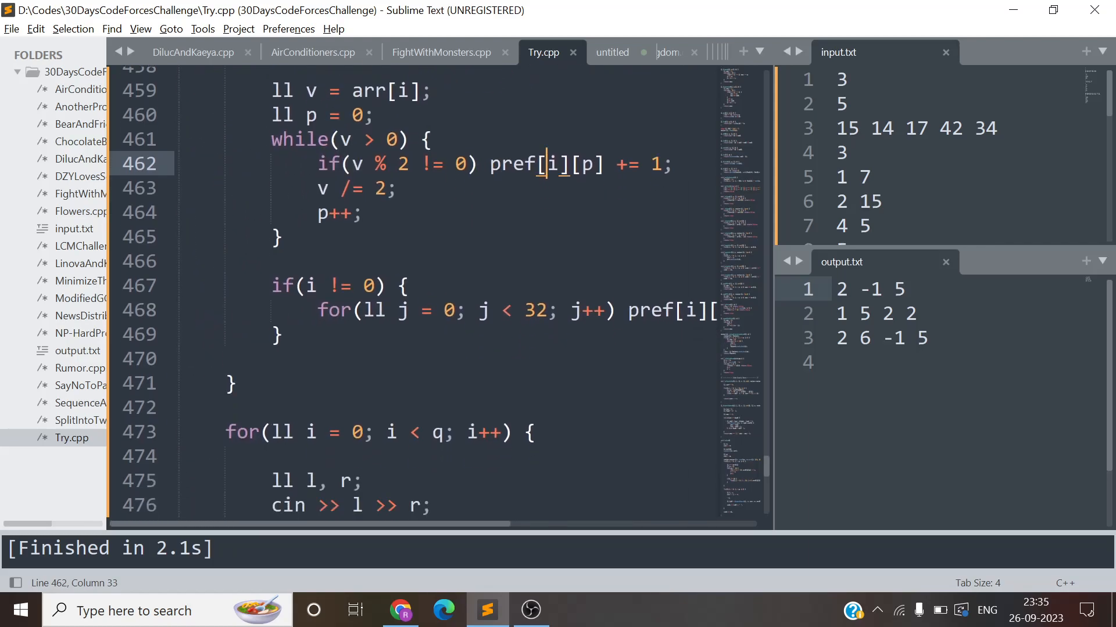
{"action": "scroll", "scroll_direction": "down", "scroll_amount": 3}
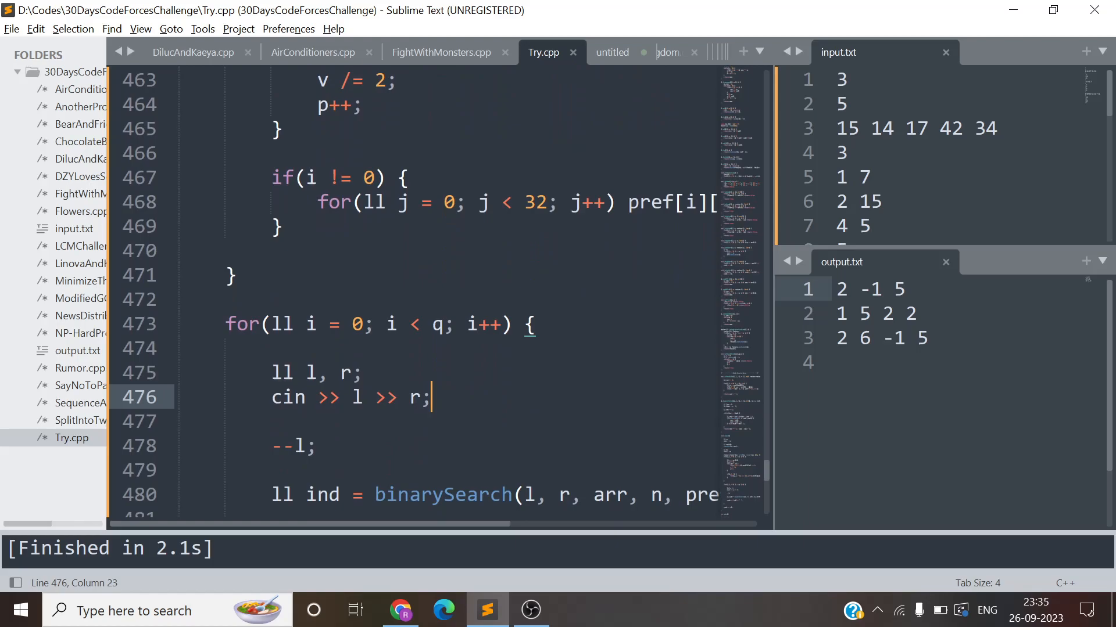
{"action": "scroll", "scroll_direction": "down", "scroll_amount": 3}
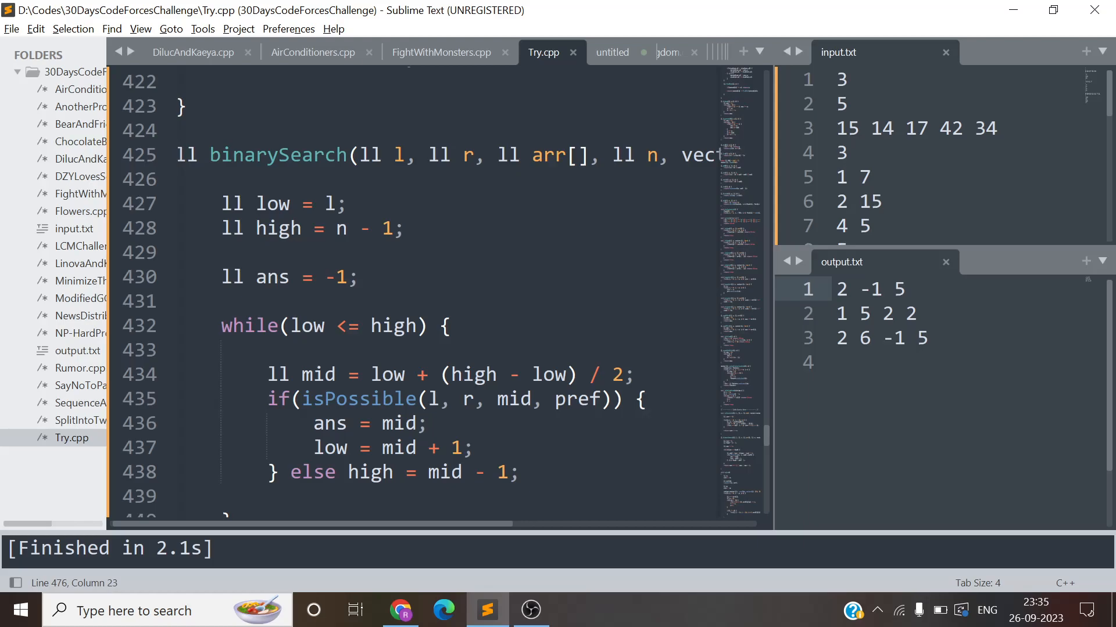
{"action": "double_click", "coordinate": [387, 229]}
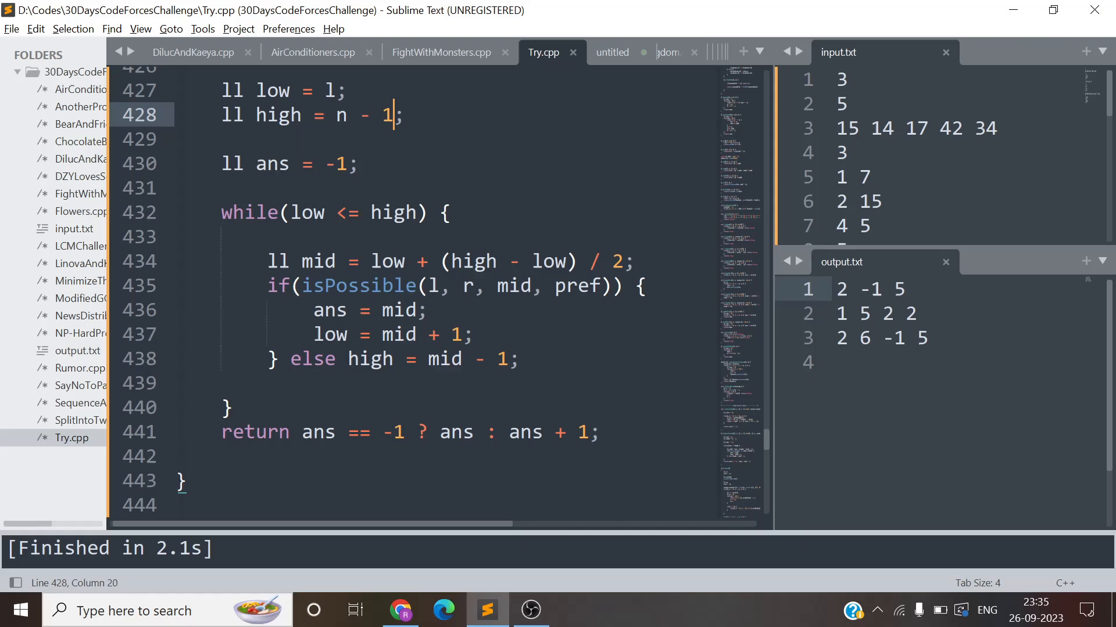
{"action": "double_click", "coordinate": [328, 309]}
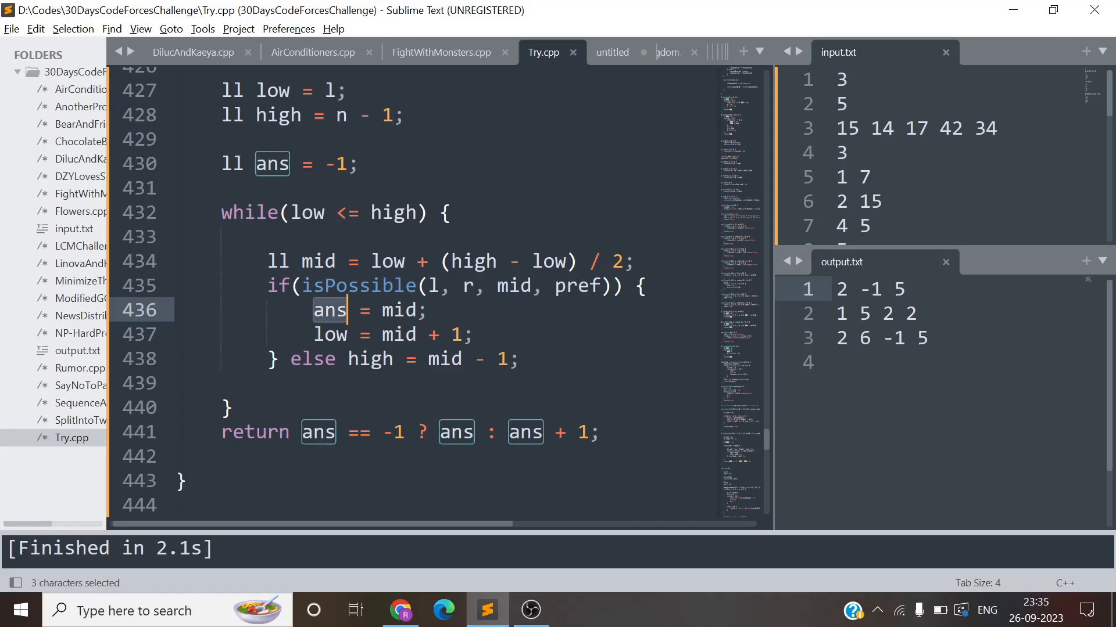
{"action": "left_click", "coordinate": [427, 359]}
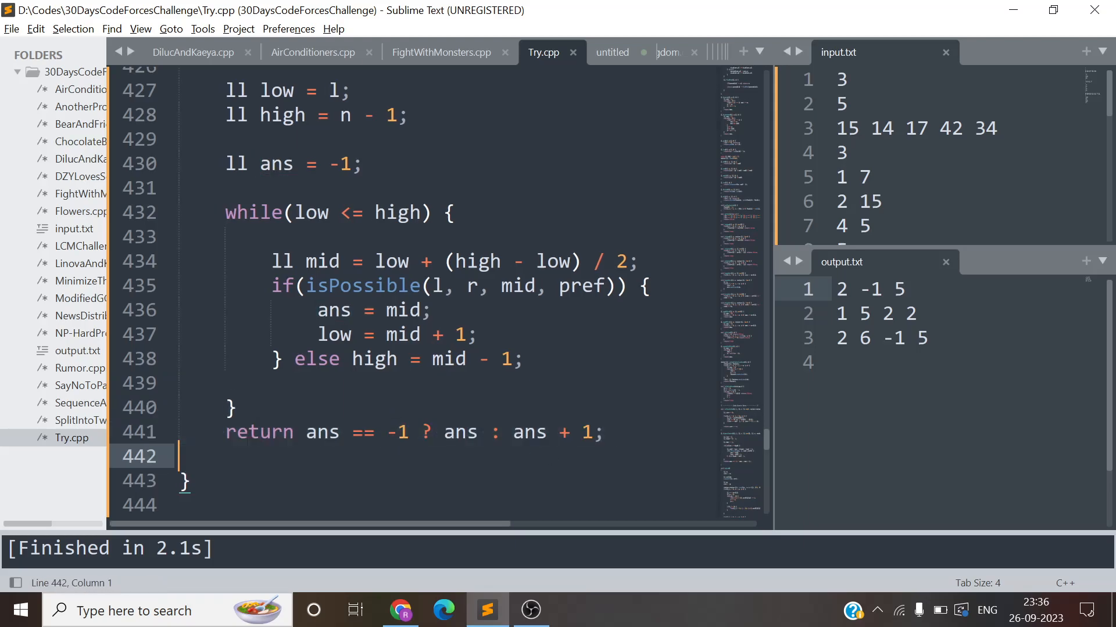
{"action": "double_click", "coordinate": [363, 386]}
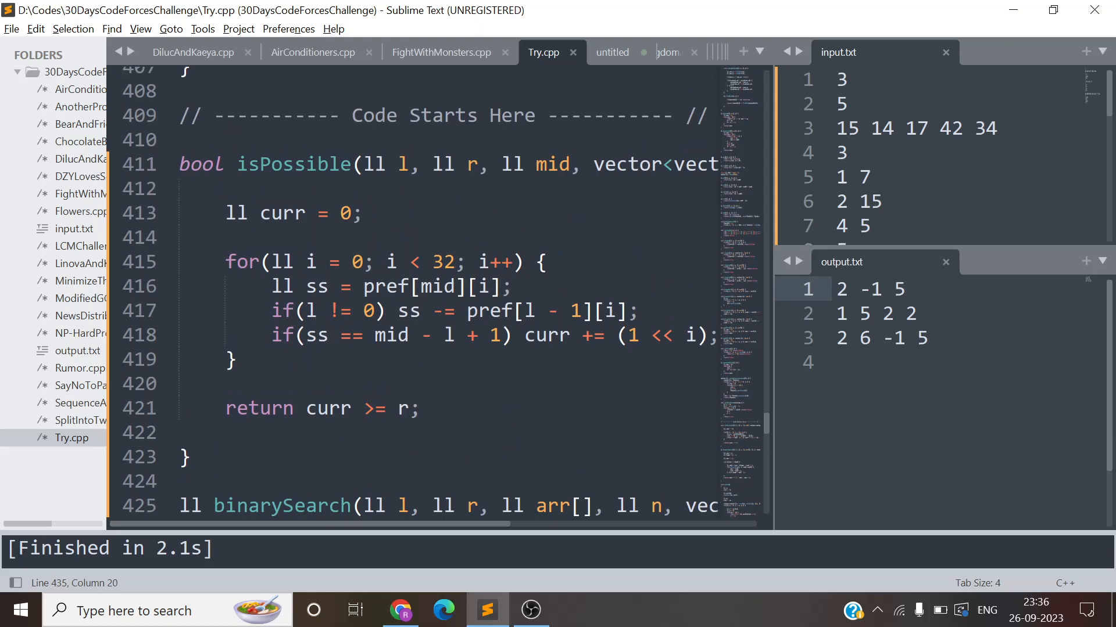
{"action": "left_click", "coordinate": [362, 212]}
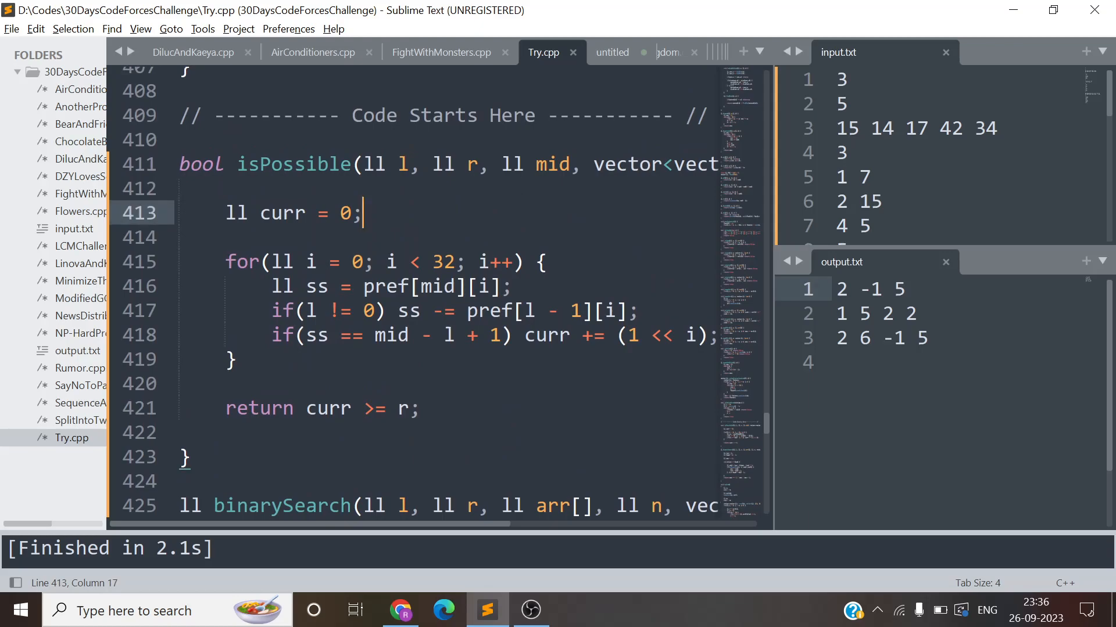
{"action": "double_click", "coordinate": [470, 164]}
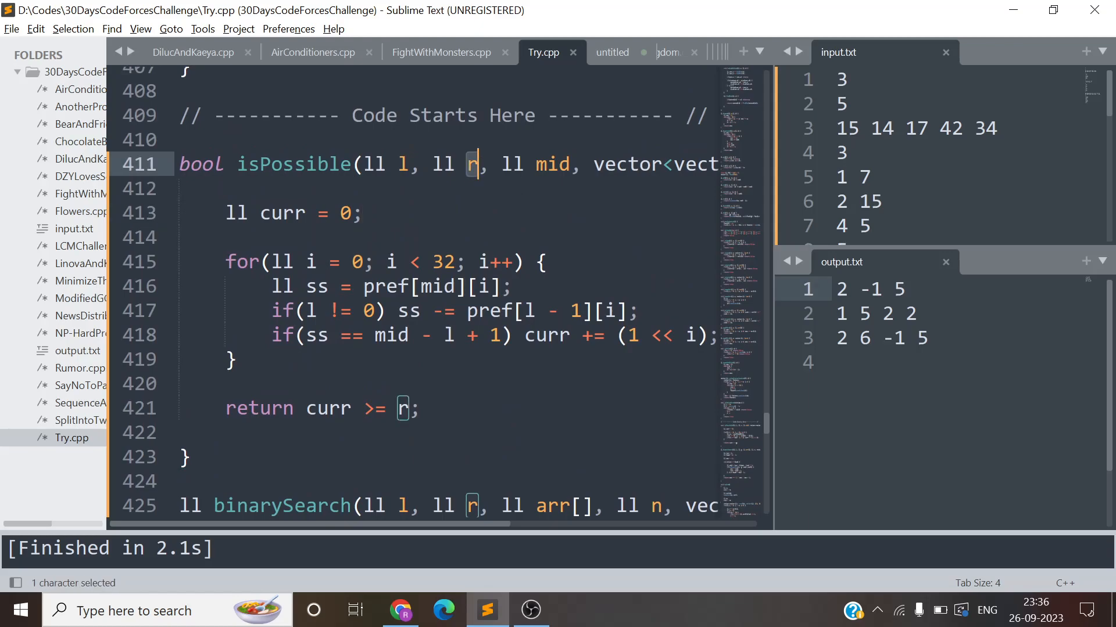
{"action": "left_click", "coordinate": [344, 213]}
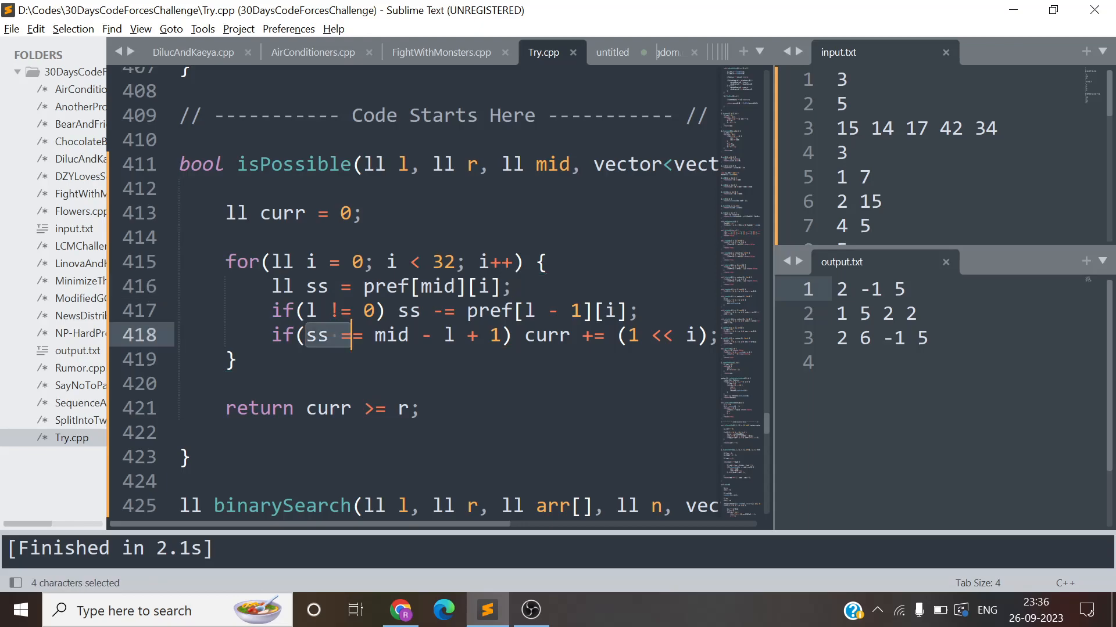
{"action": "left_click_drag", "start_coordinate": [334, 334], "coordinate": [499, 335]}
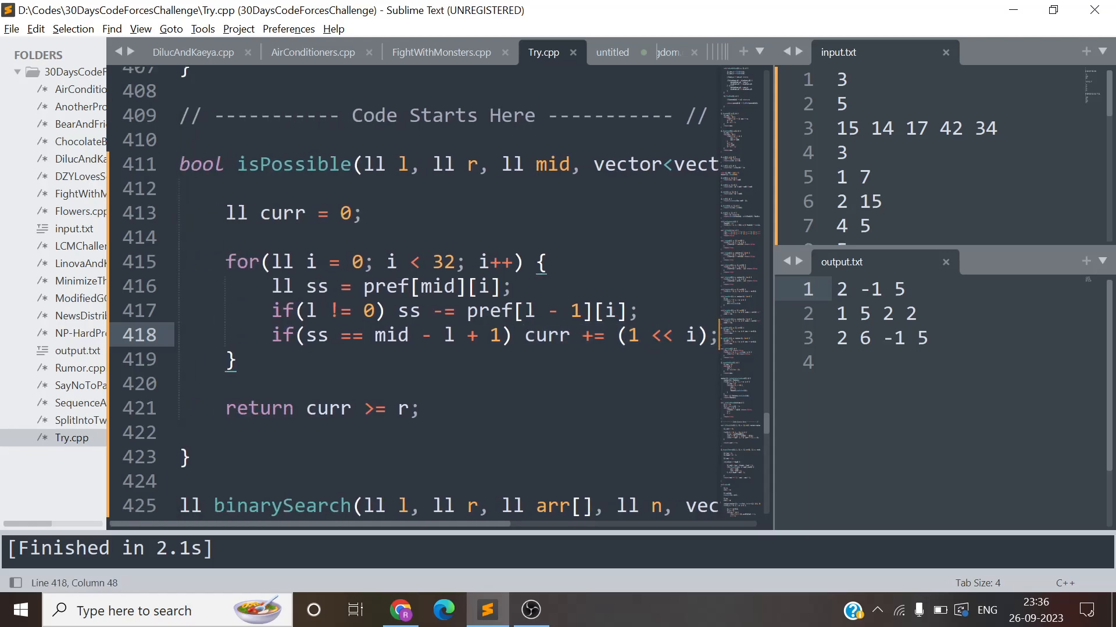
{"action": "left_click", "coordinate": [421, 408]}
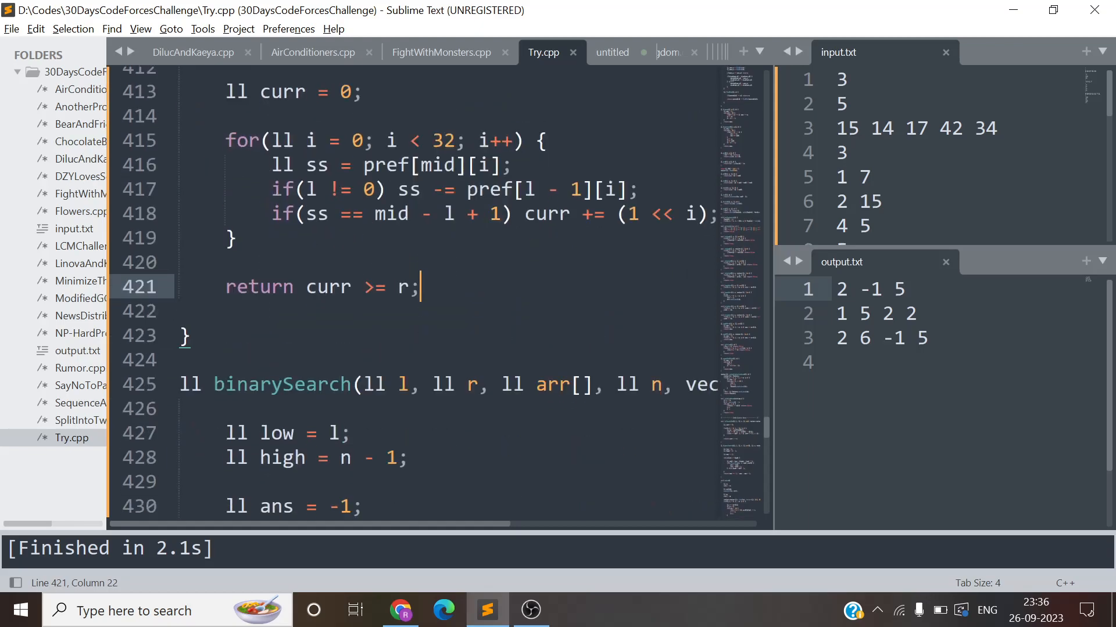
{"action": "scroll", "scroll_direction": "down", "scroll_amount": 3}
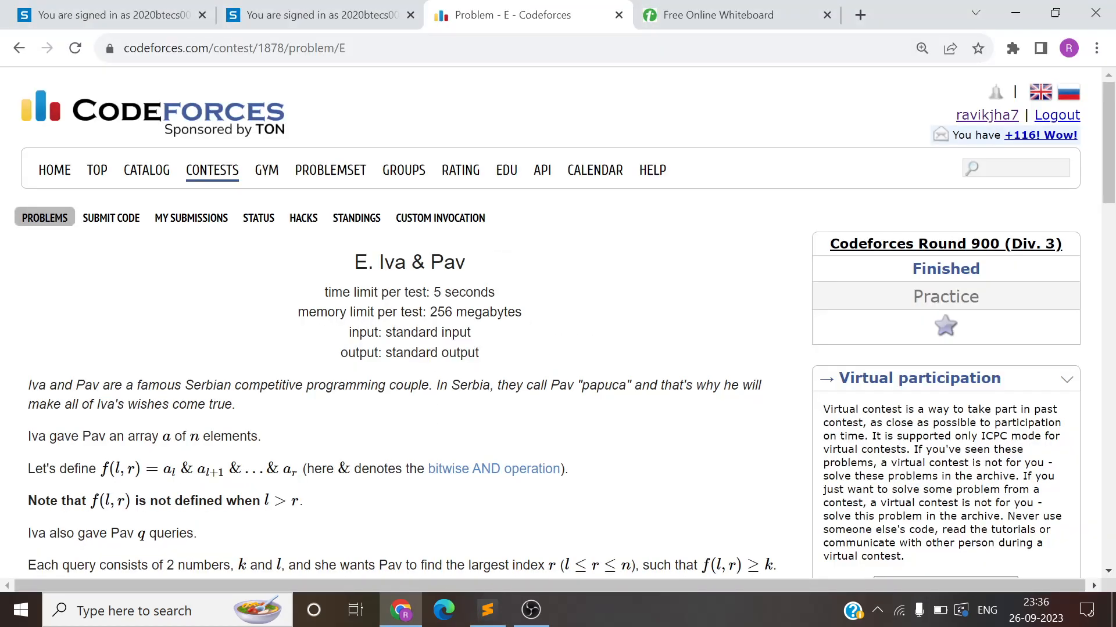
Step: Scroll the Iva & Pav statement down to its input section and back up to the title
{"action": "scroll", "scroll_direction": "down", "scroll_amount": 3}
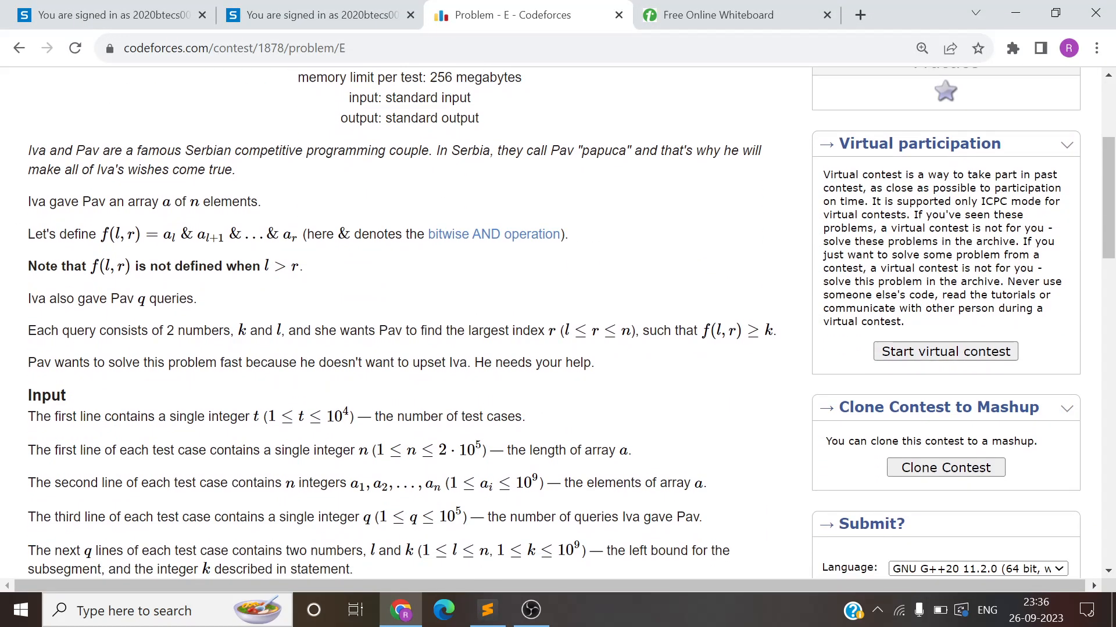
{"action": "scroll", "scroll_direction": "up", "scroll_amount": 3}
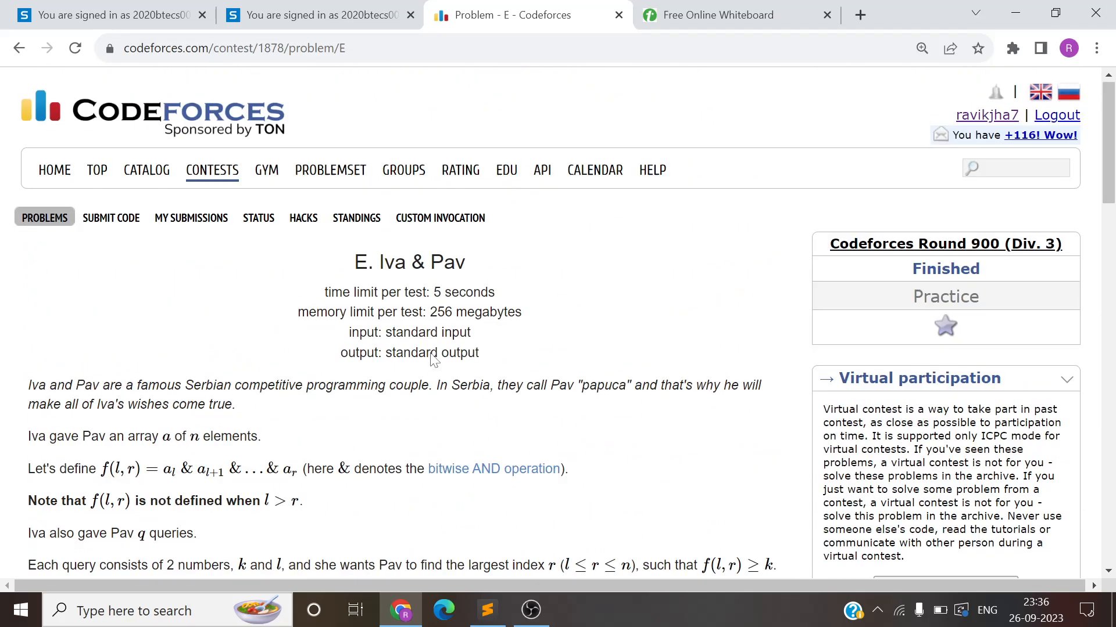